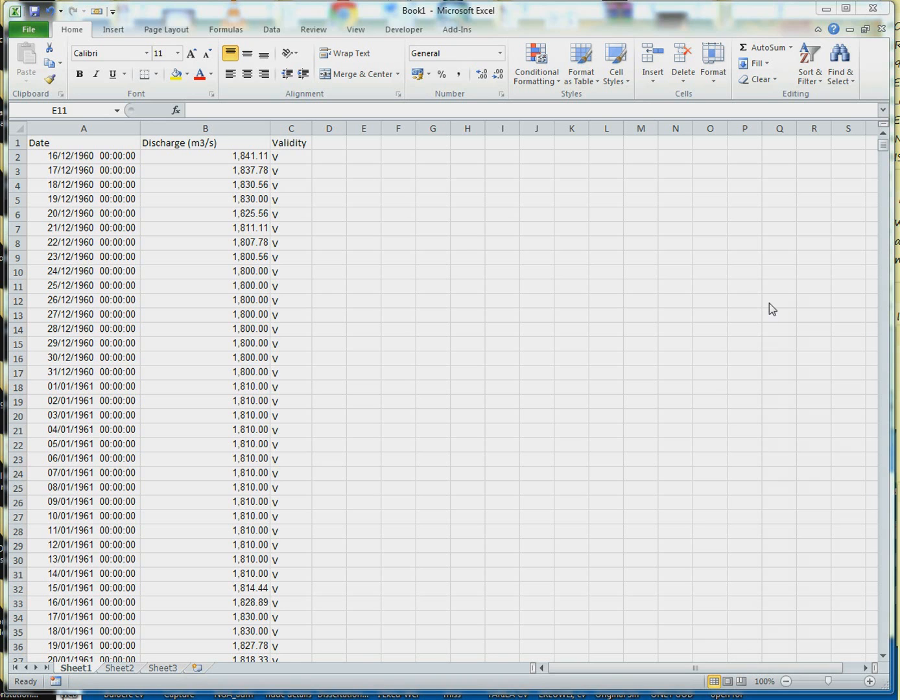
pyautogui.moveTo(787, 17)
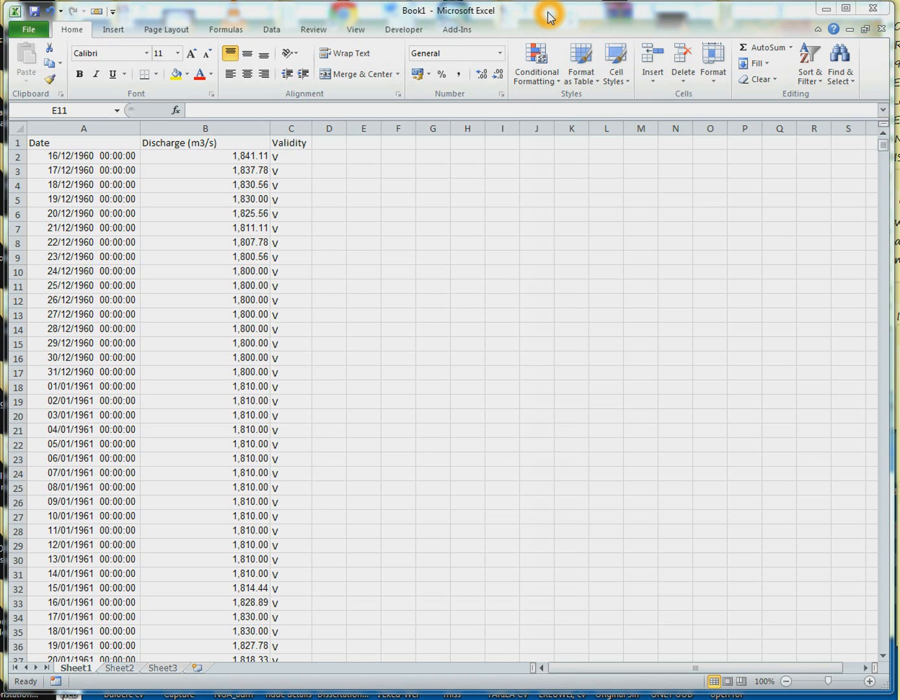
pyautogui.moveTo(117, 170)
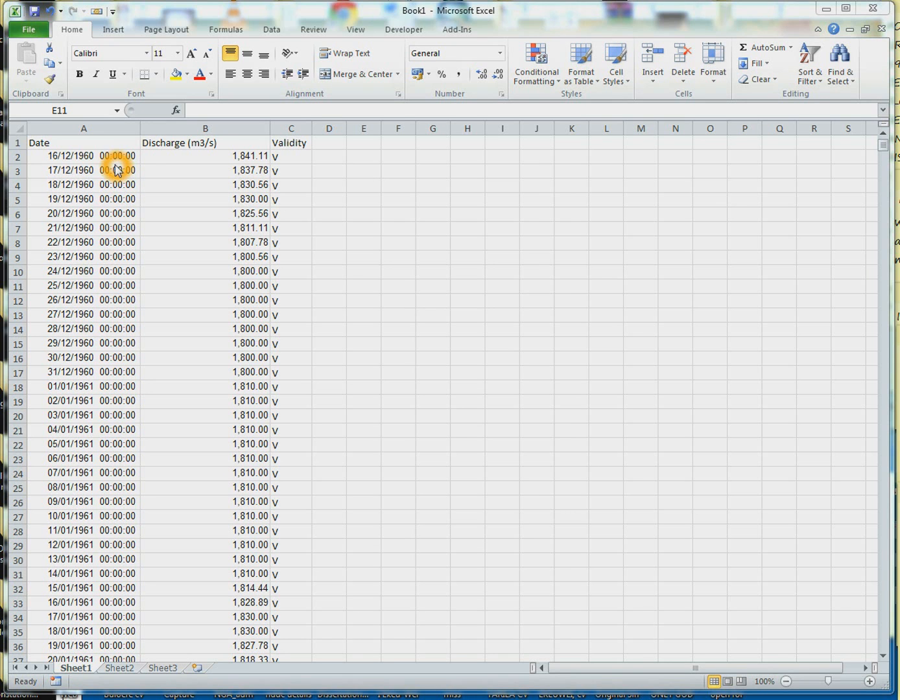
pyautogui.moveTo(87, 161)
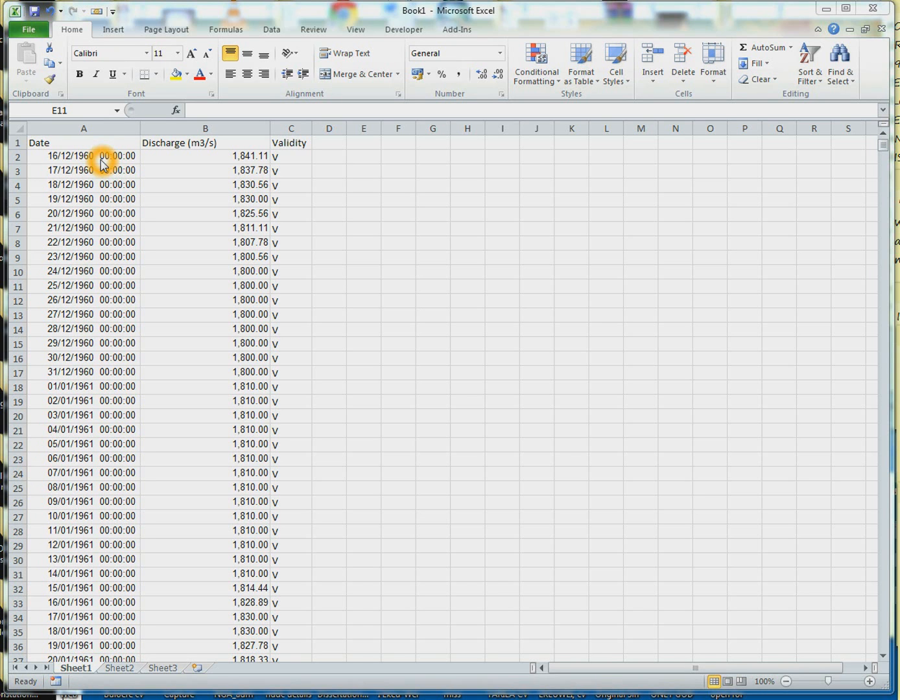
pyautogui.moveTo(100, 163)
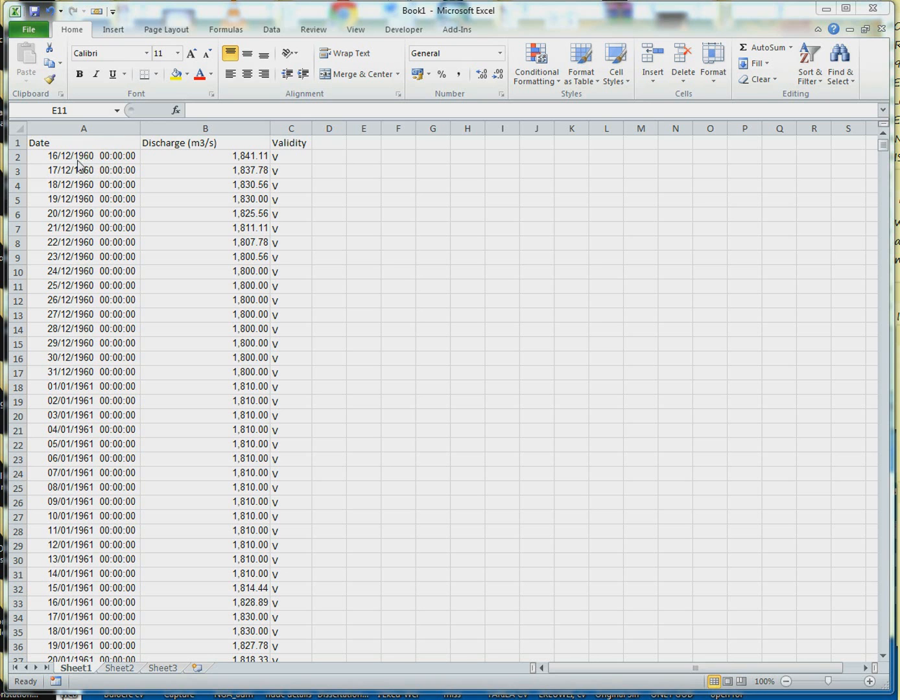
pyautogui.moveTo(820, 231)
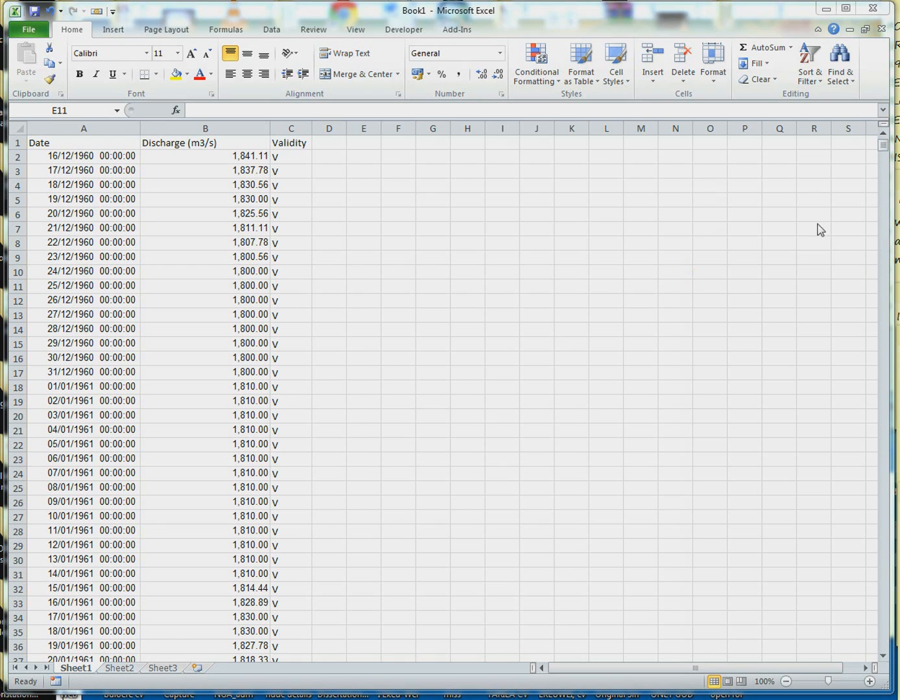
# Scroll through the dated discharge data to review its extent.
pyautogui.click(363, 286)
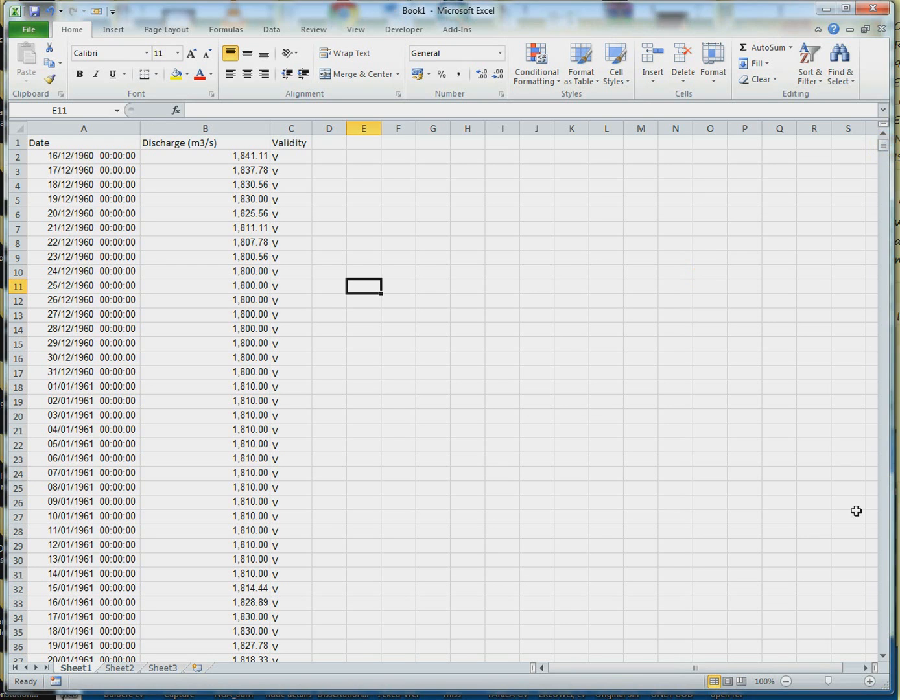
pyautogui.moveTo(883, 149); pyautogui.dragTo(883, 188)
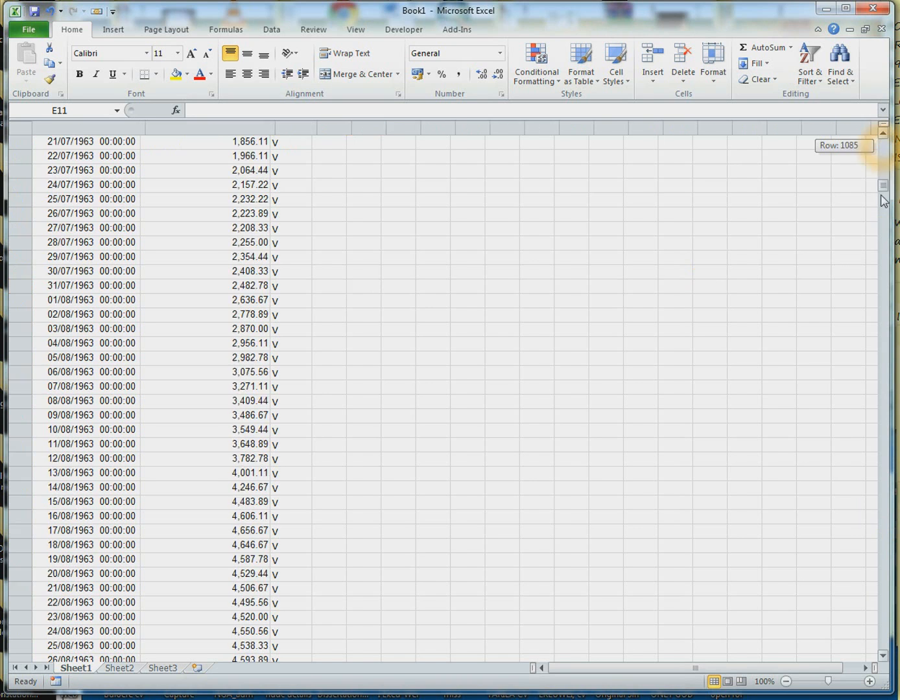
pyautogui.moveTo(883, 186); pyautogui.dragTo(882, 639)
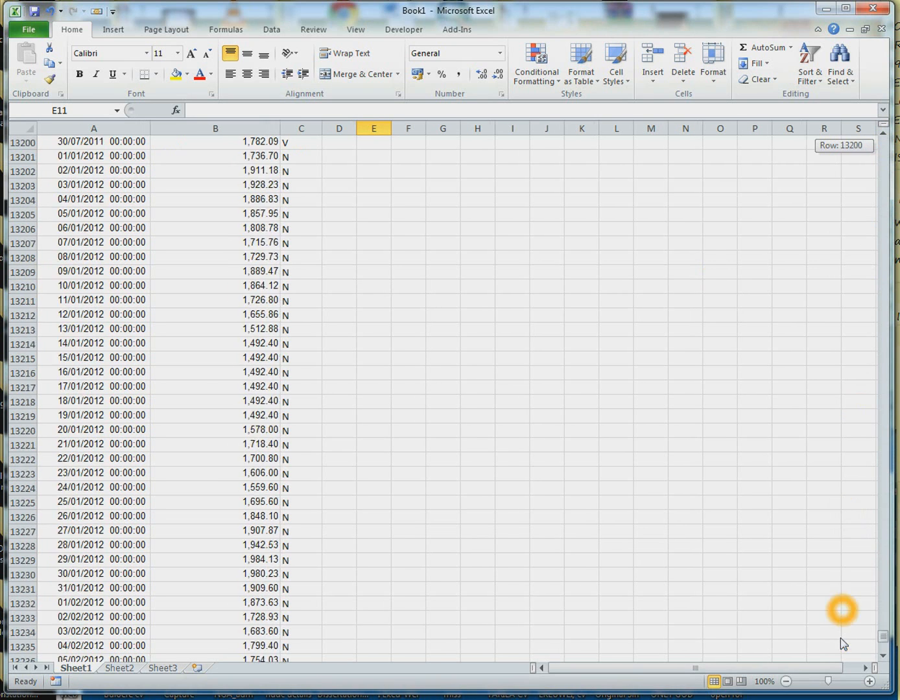
pyautogui.scroll(-3)
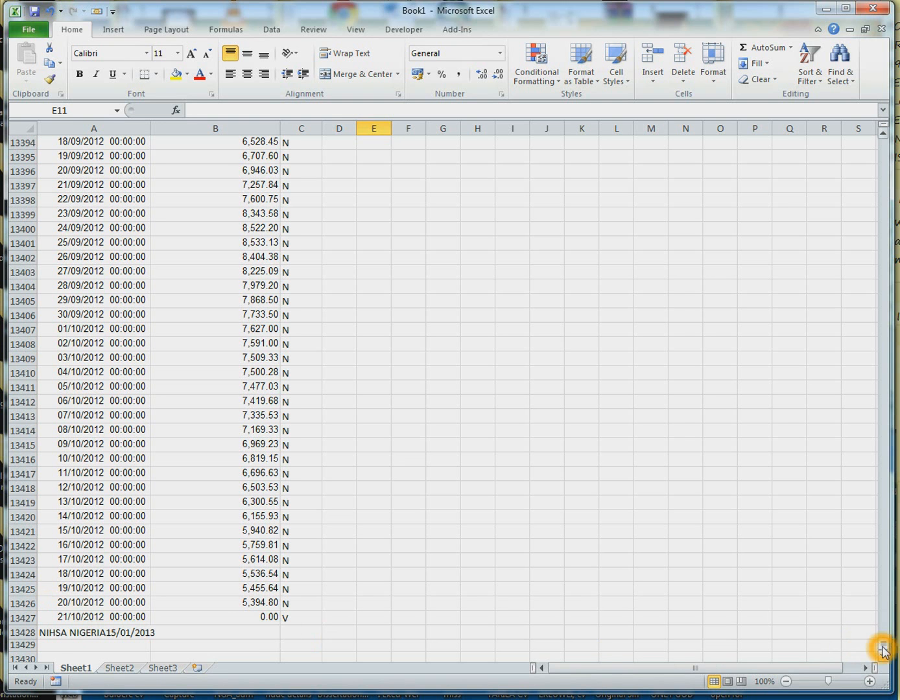
pyautogui.moveTo(883, 648); pyautogui.dragTo(877, 380)
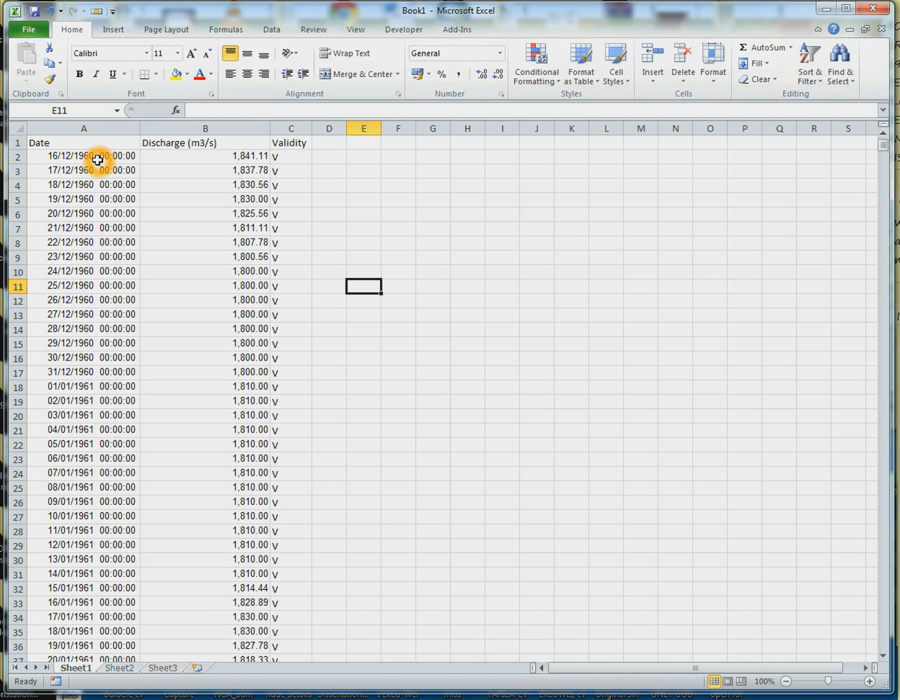
# Insert a blank column B before Discharge and select cell B2.
pyautogui.click(205, 128)
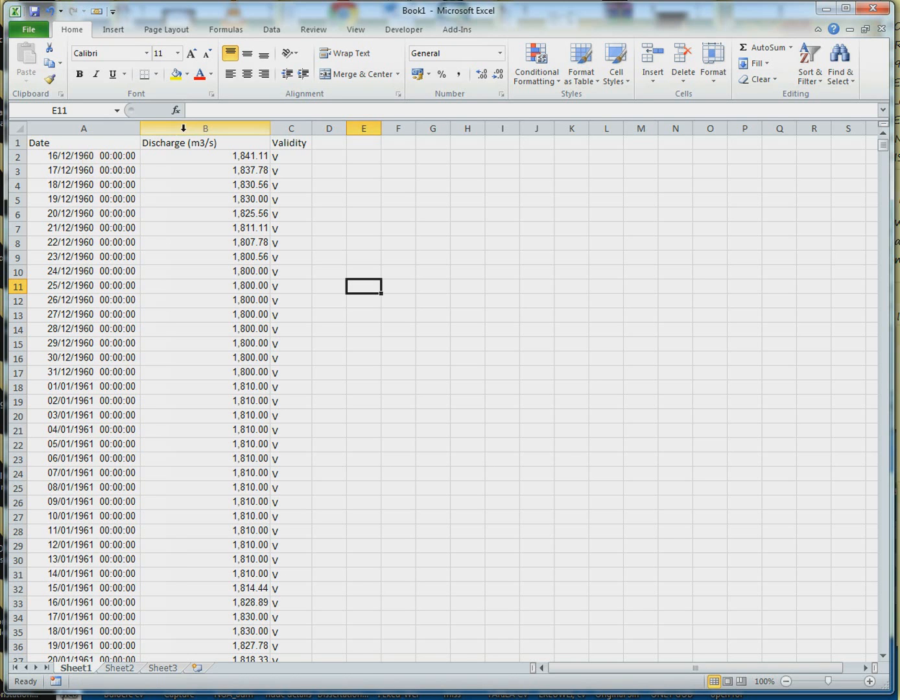
pyautogui.rightClick(205, 128)
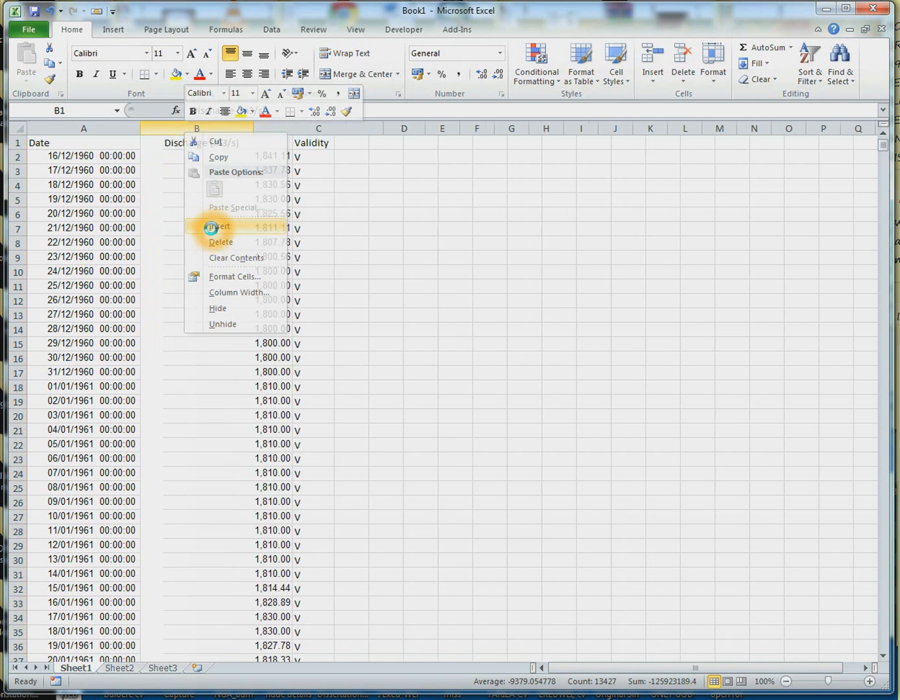
pyautogui.click(220, 227)
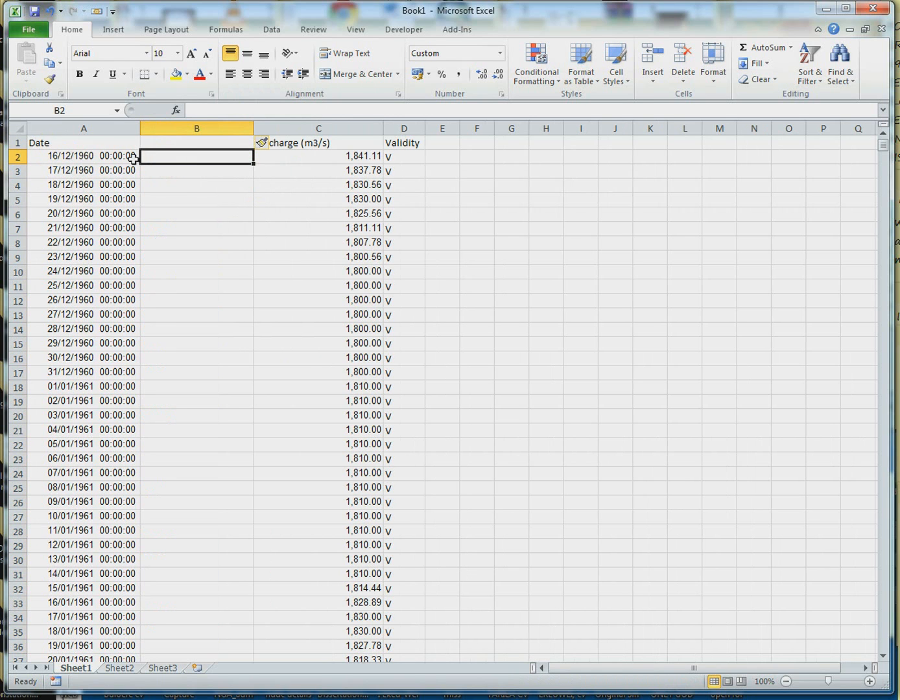
pyautogui.moveTo(107, 190)
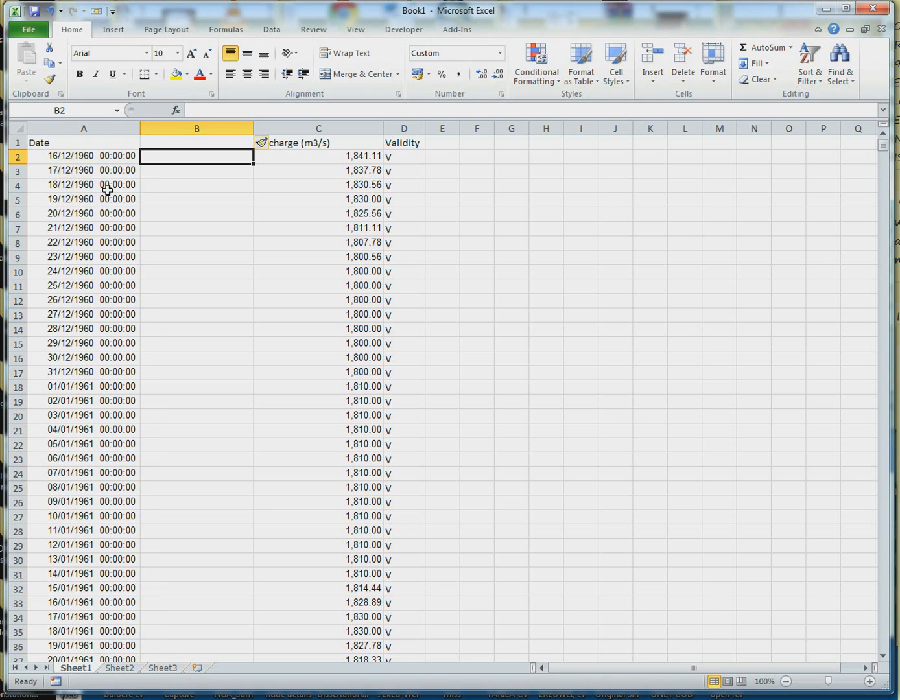
pyautogui.click(215, 169)
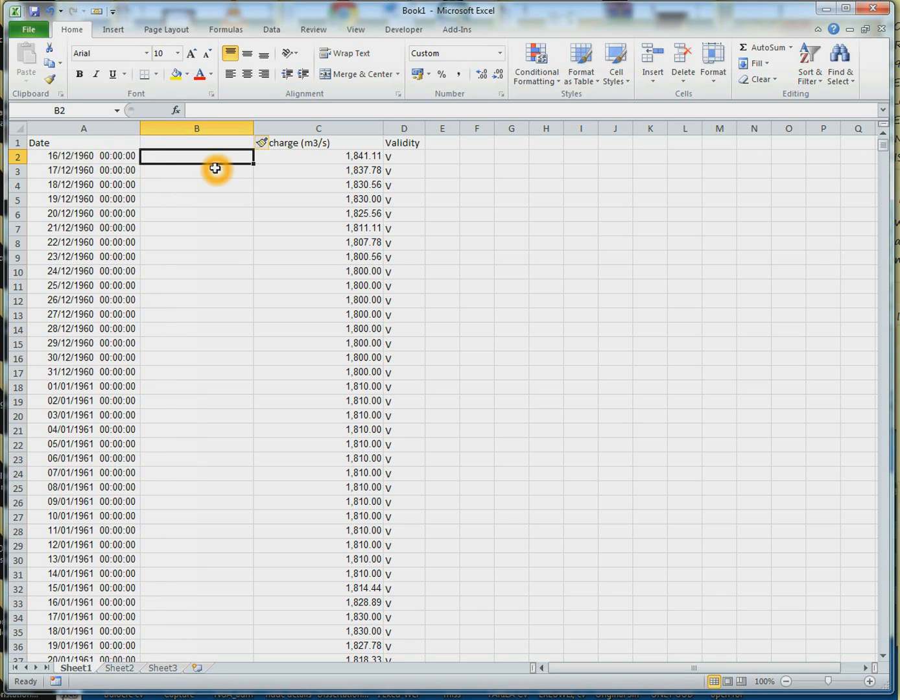
pyautogui.moveTo(205, 155)
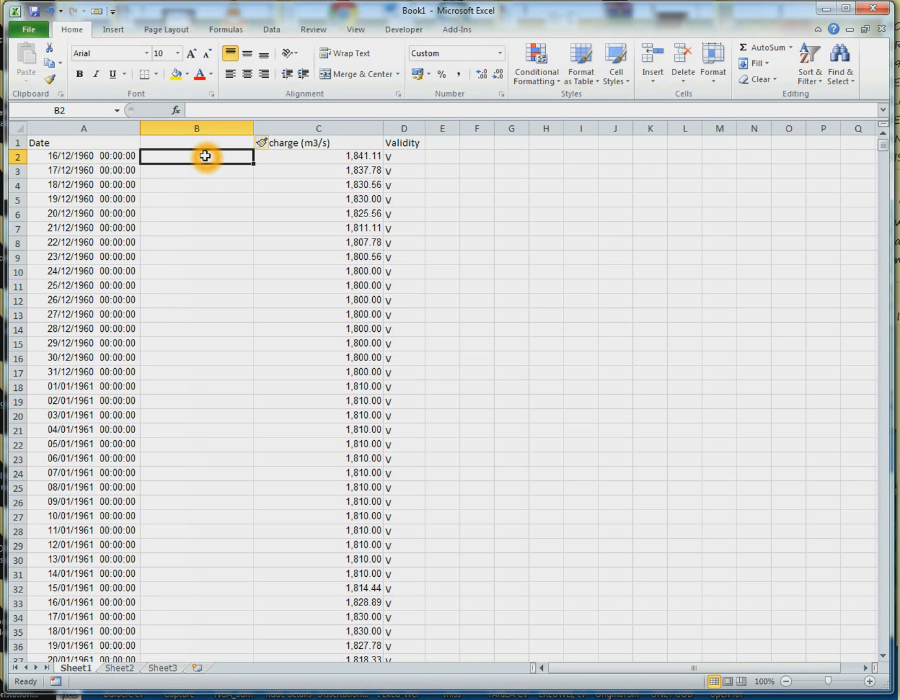
# Enter a =YEAR formula in B2 referencing the dates in A2:A13427.
pyautogui.write('=')
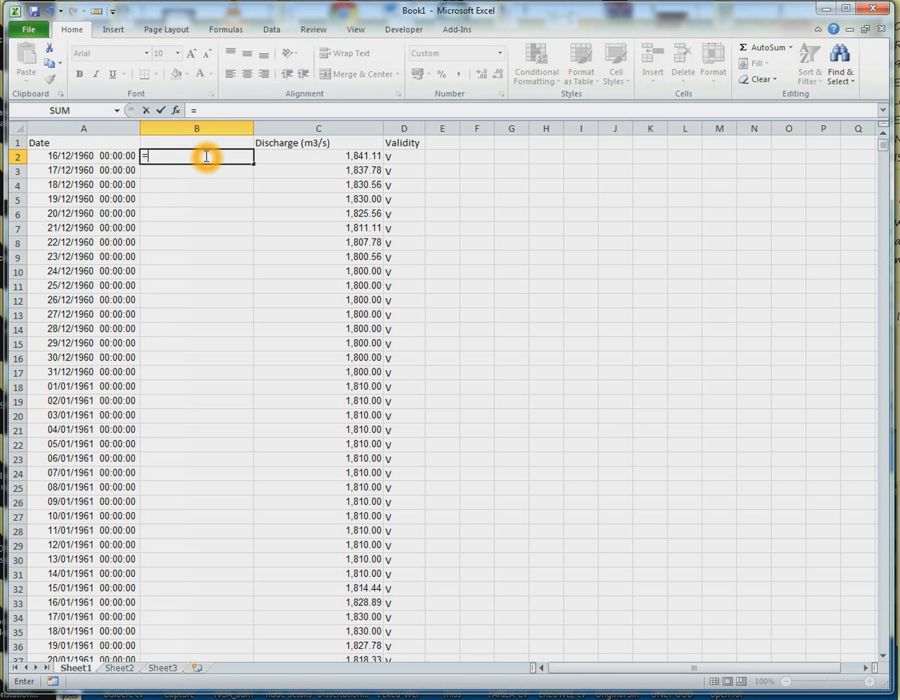
pyautogui.write('year')
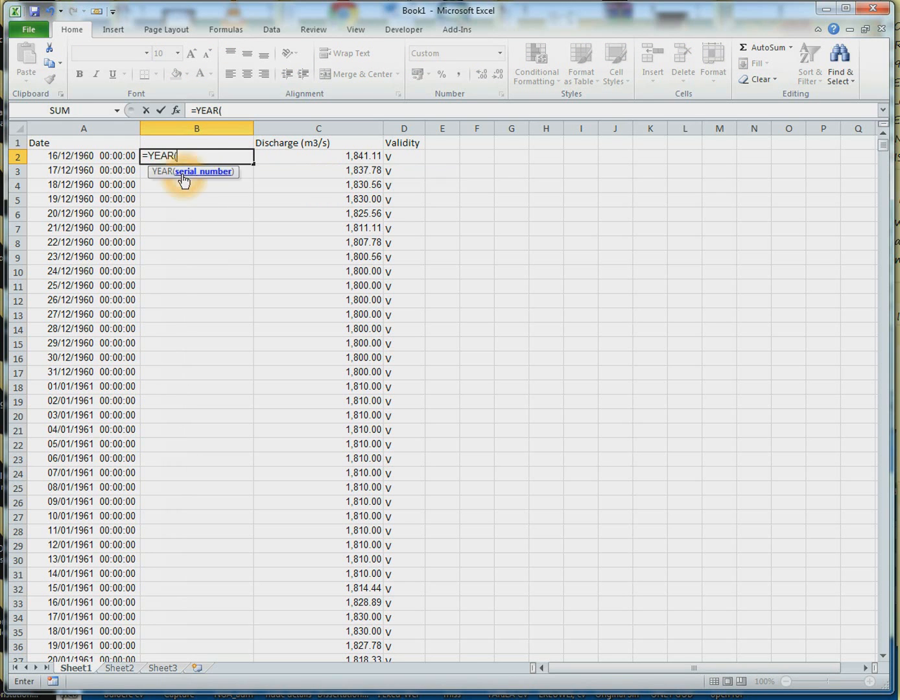
pyautogui.moveTo(114, 157)
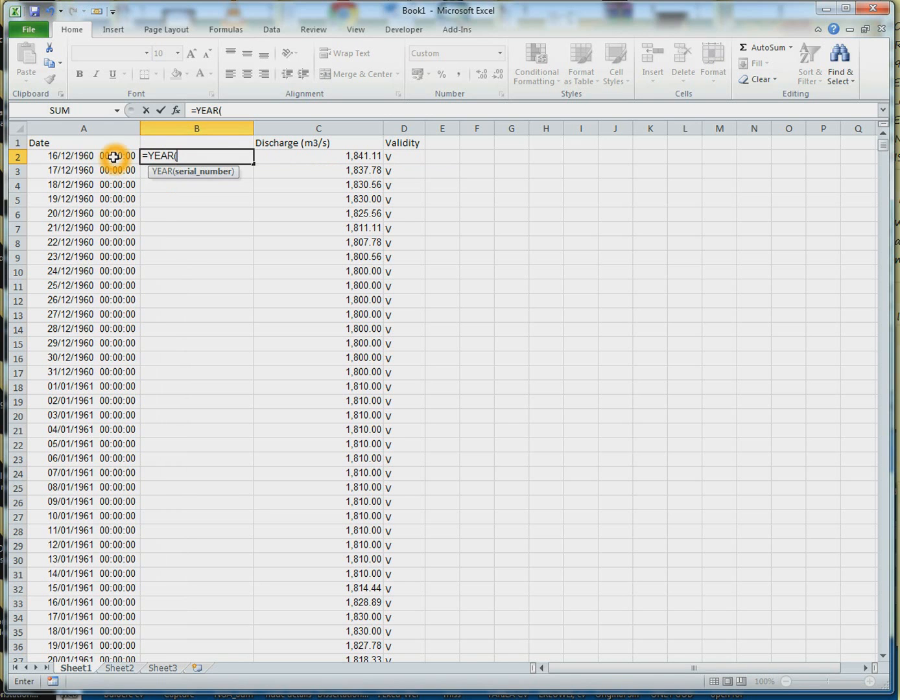
pyautogui.click(83, 155)
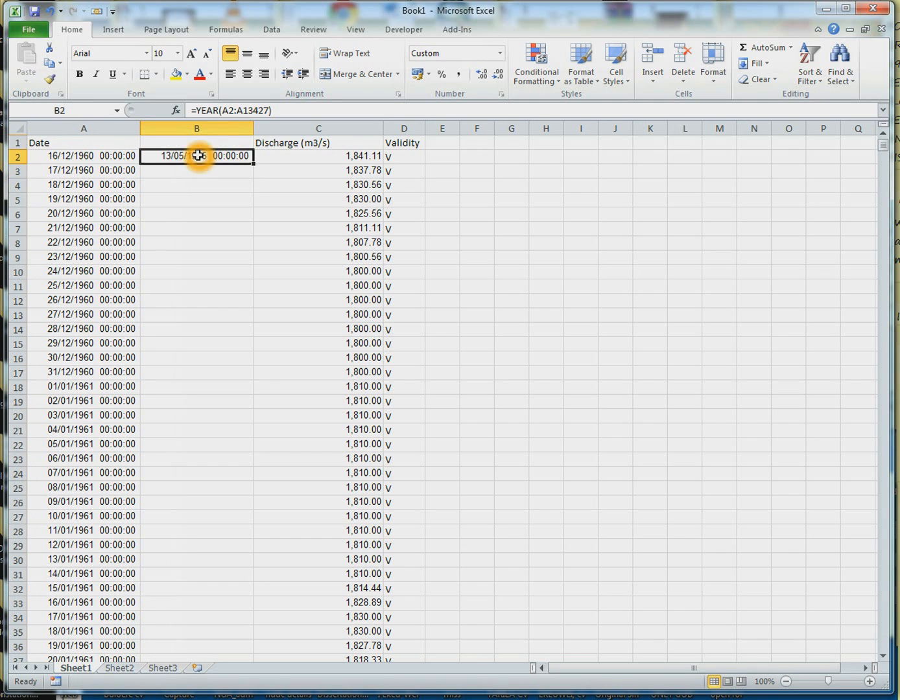
# Format B2 as Number with 0 decimal places so it shows 1960.
pyautogui.rightClick(197, 156)
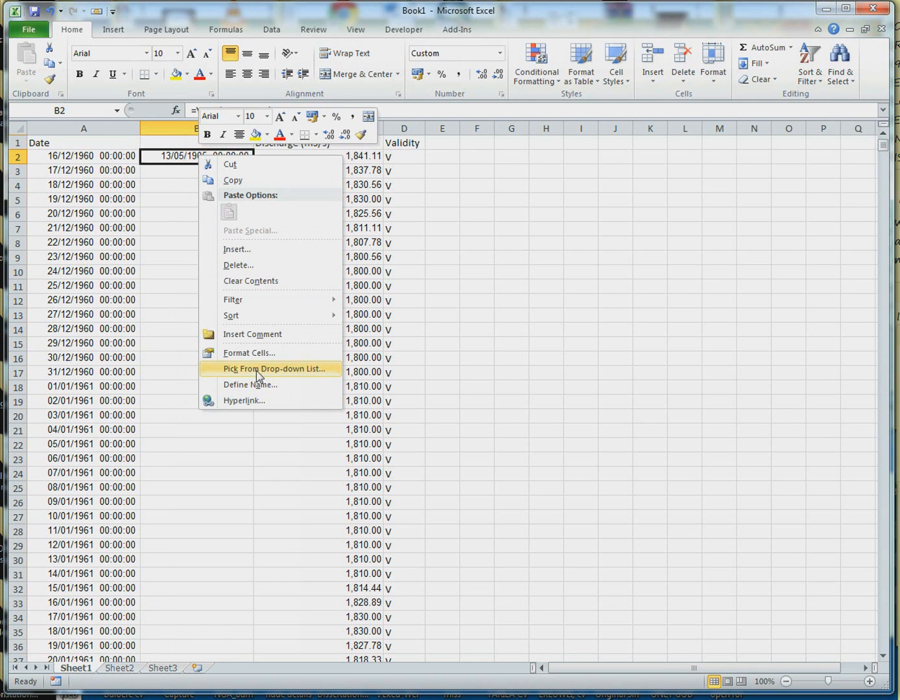
pyautogui.moveTo(253, 353)
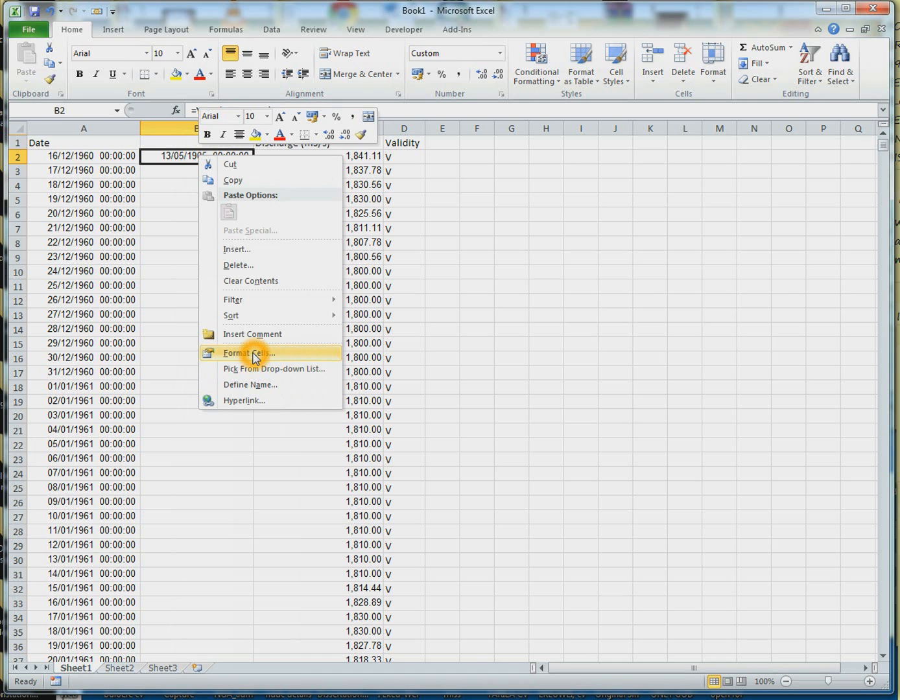
pyautogui.click(249, 353)
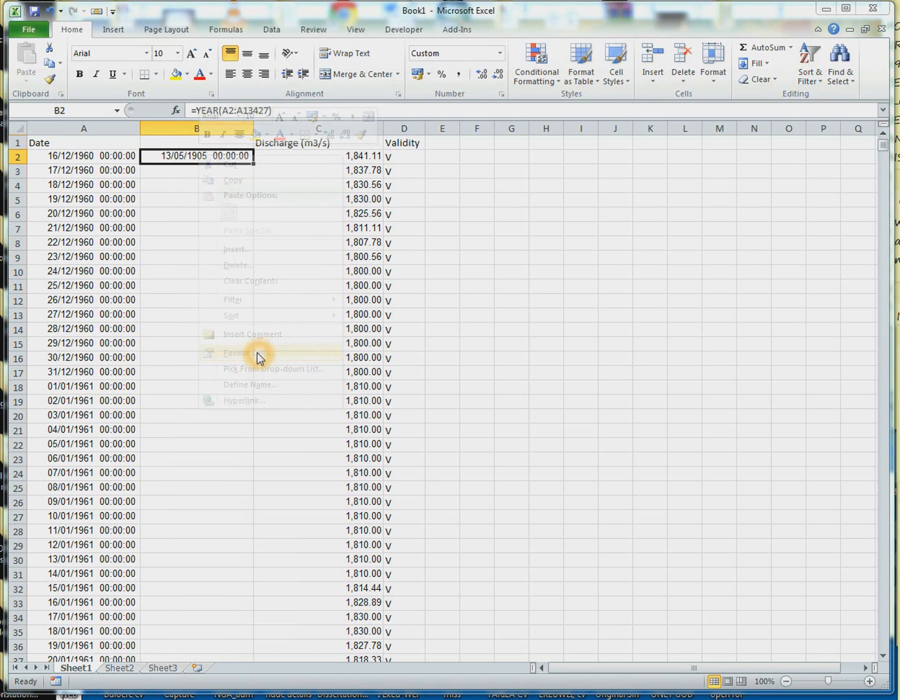
pyautogui.click(237, 352)
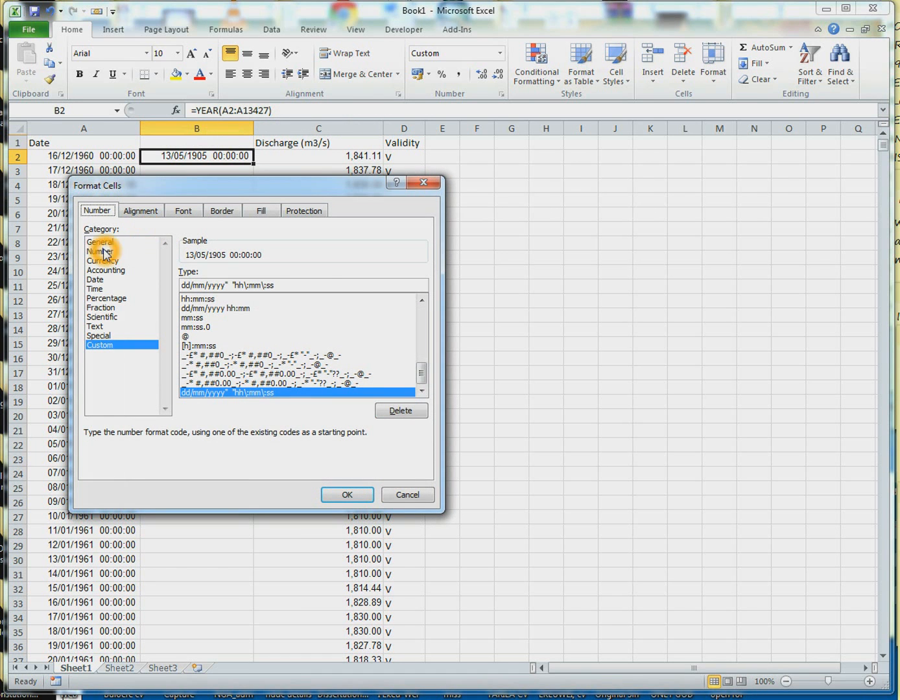
pyautogui.click(100, 251)
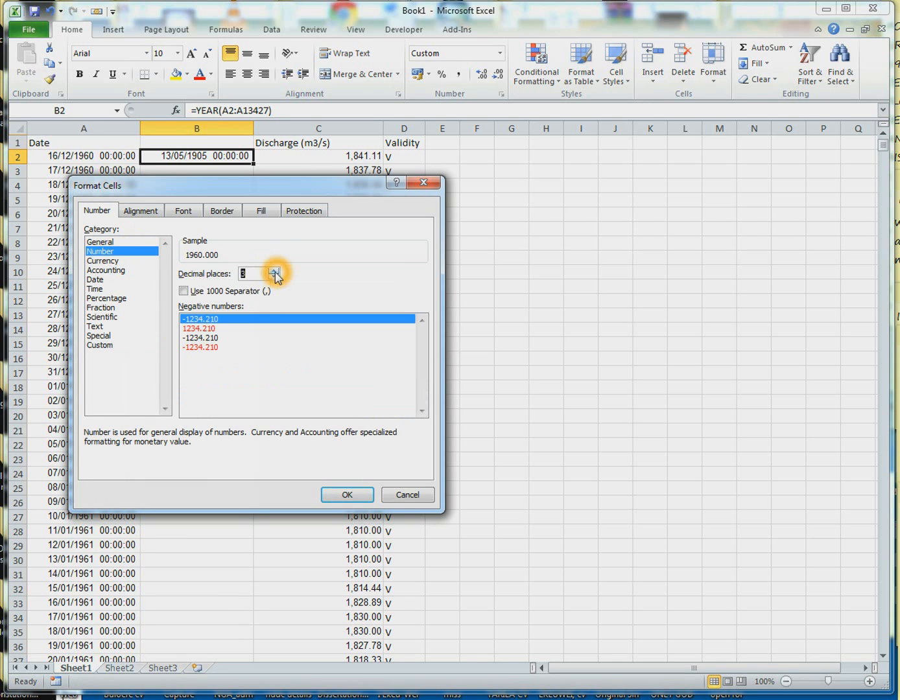
pyautogui.click(273, 277)
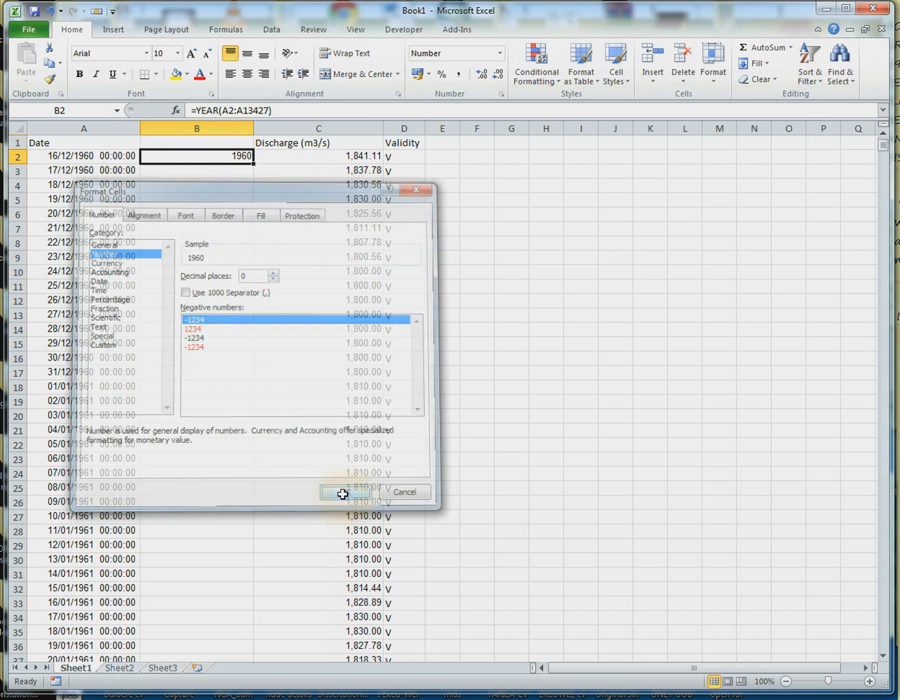
pyautogui.click(345, 493)
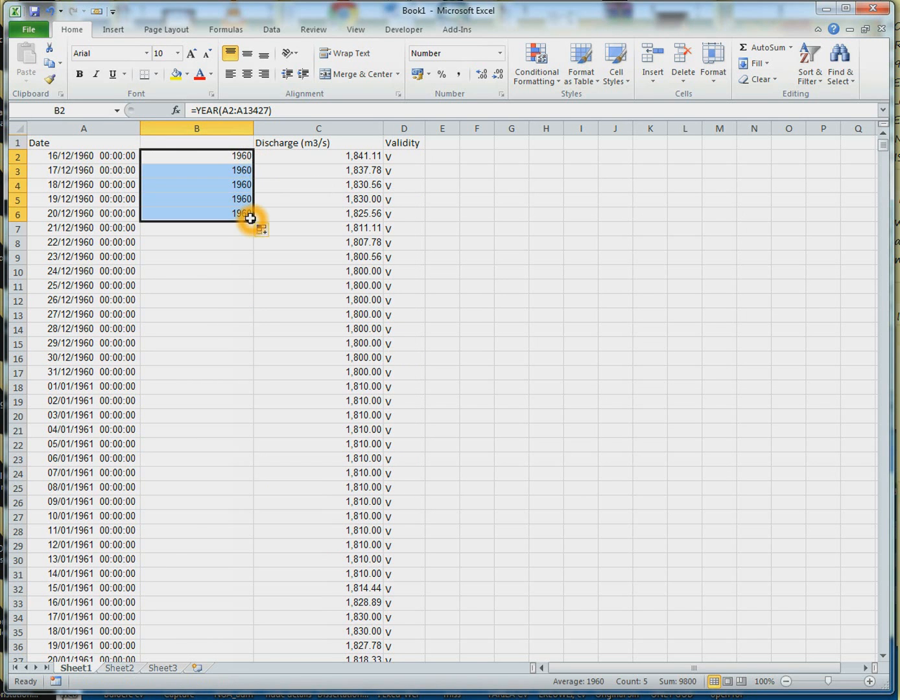
# Scroll down the filled year column to check values such as 1979 appear.
pyautogui.scroll(-3)
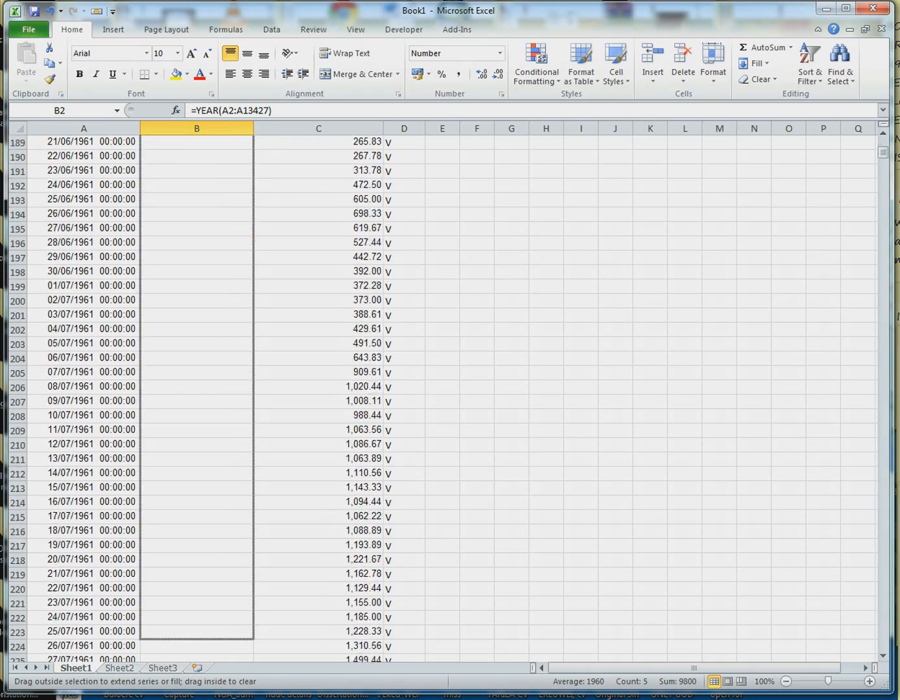
pyautogui.scroll(-3)
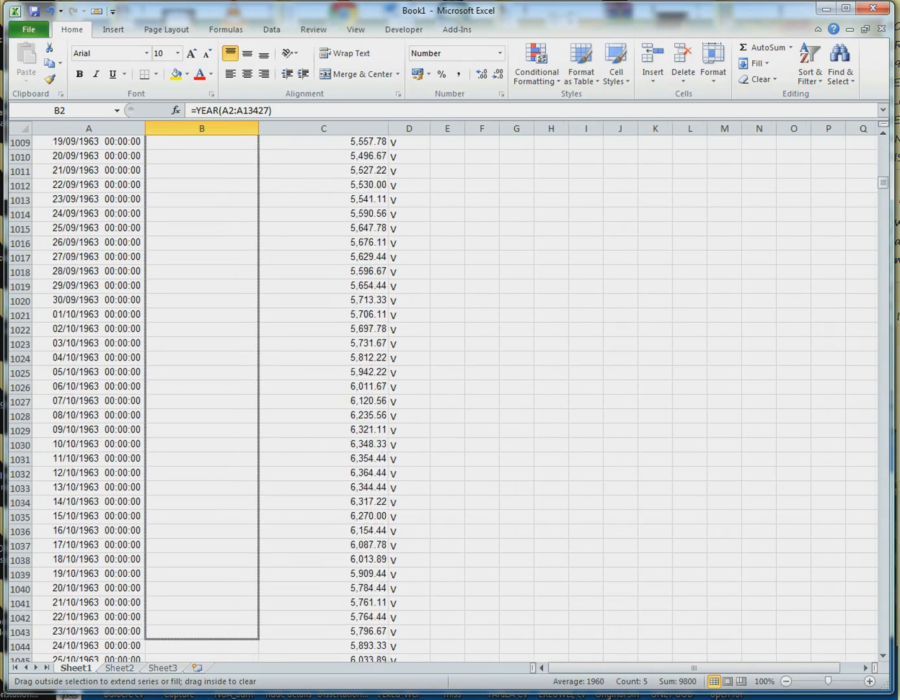
pyautogui.scroll(-3)
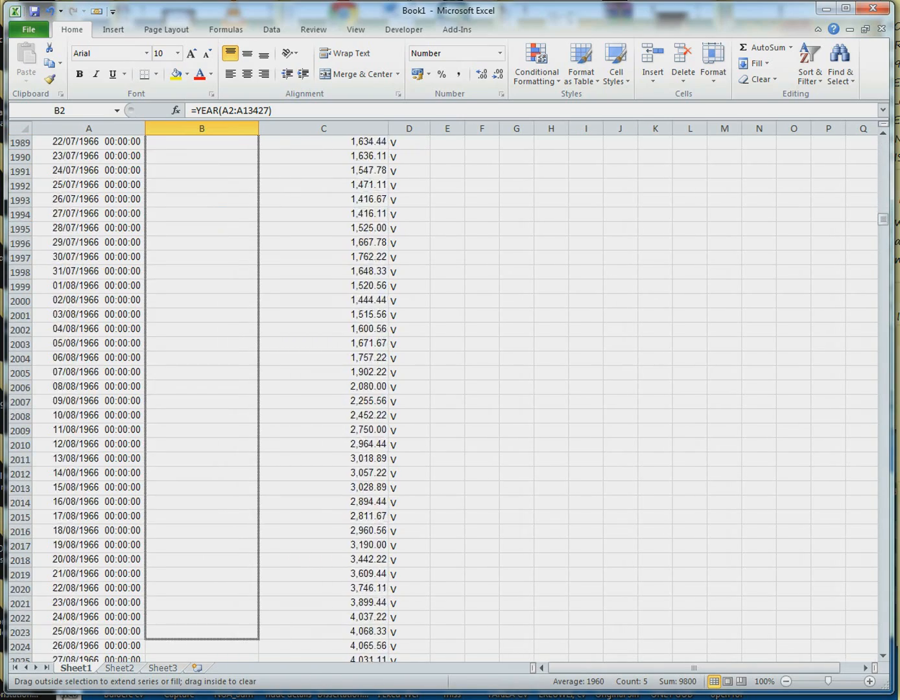
pyautogui.scroll(-3)
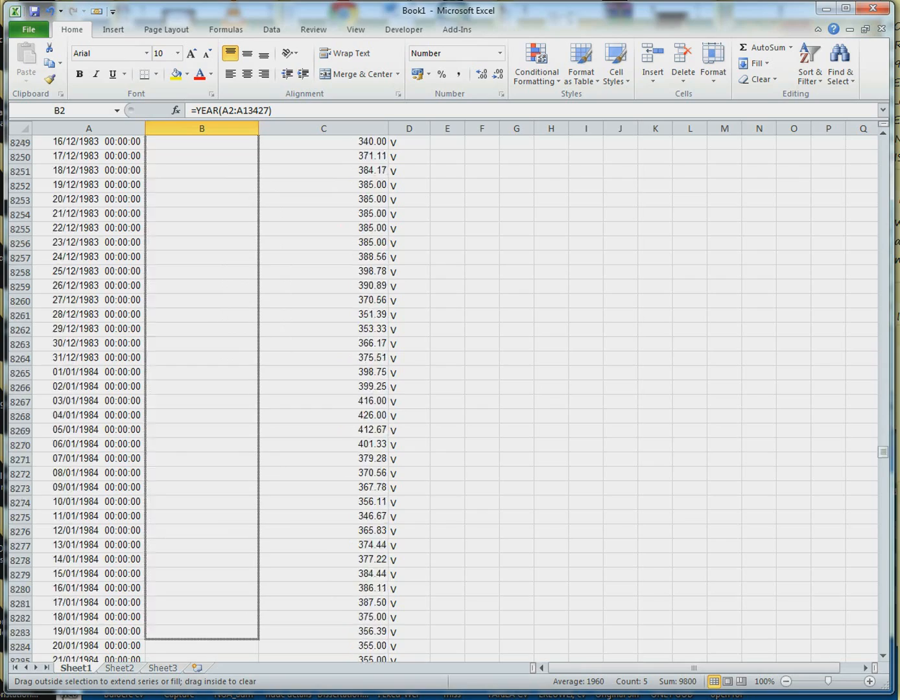
pyautogui.scroll(-3)
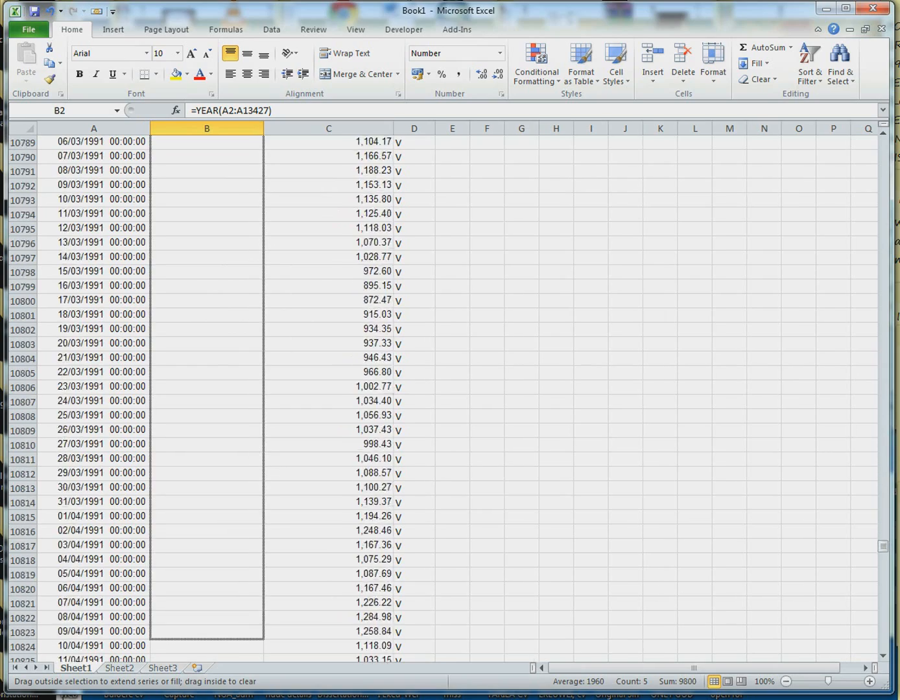
pyautogui.scroll(-3)
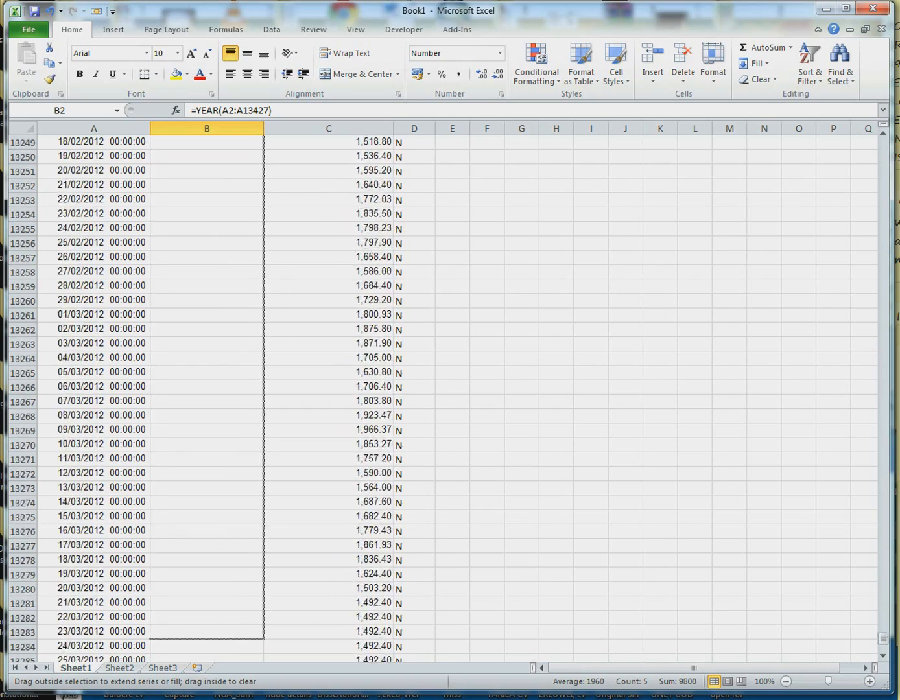
pyautogui.scroll(-3)
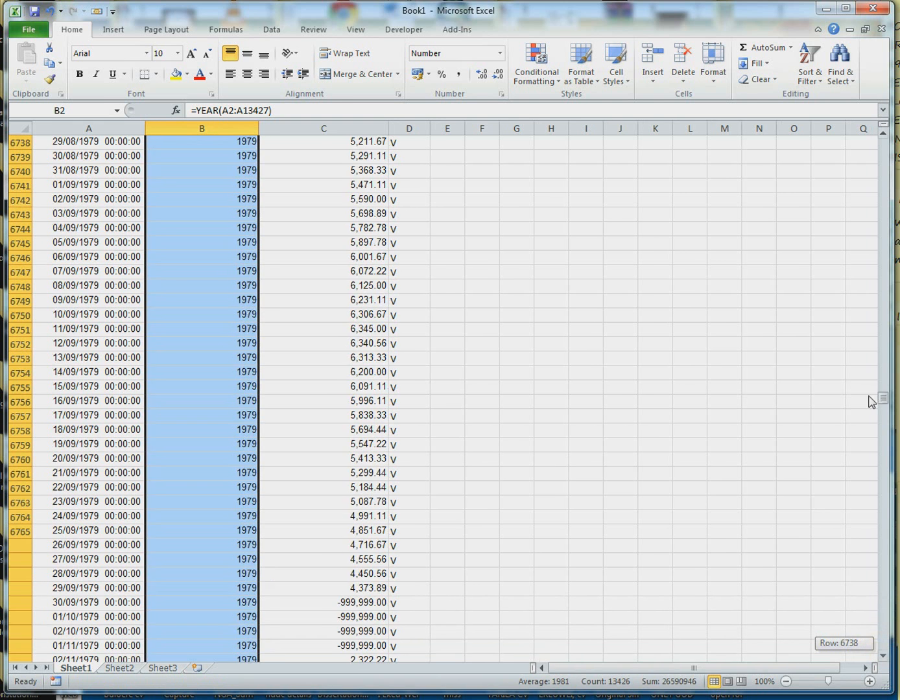
# Return to the top and head column B with the label Year.
pyautogui.press('ctrl+Home')
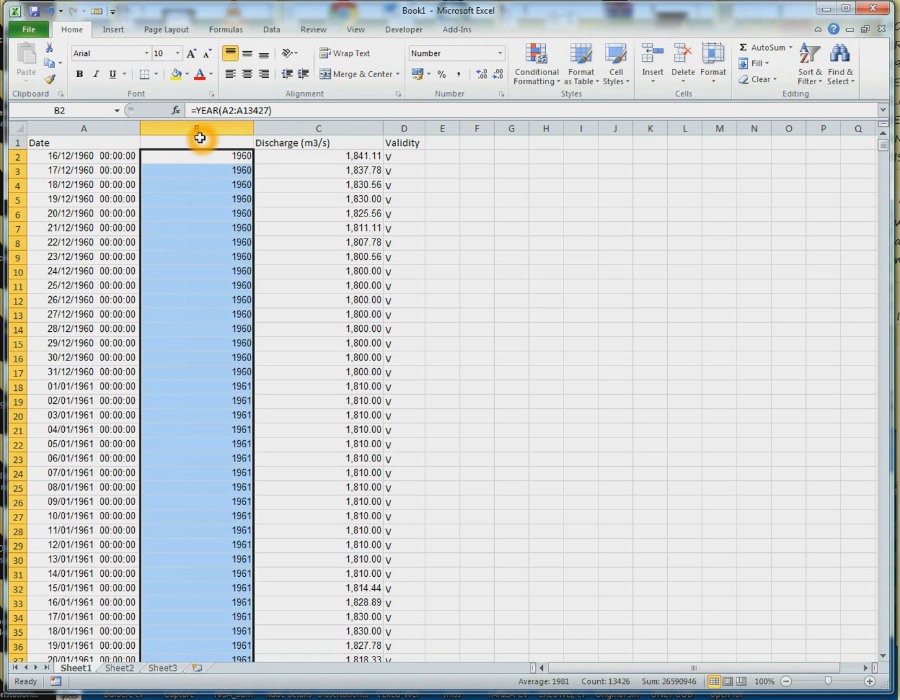
pyautogui.write('Year')
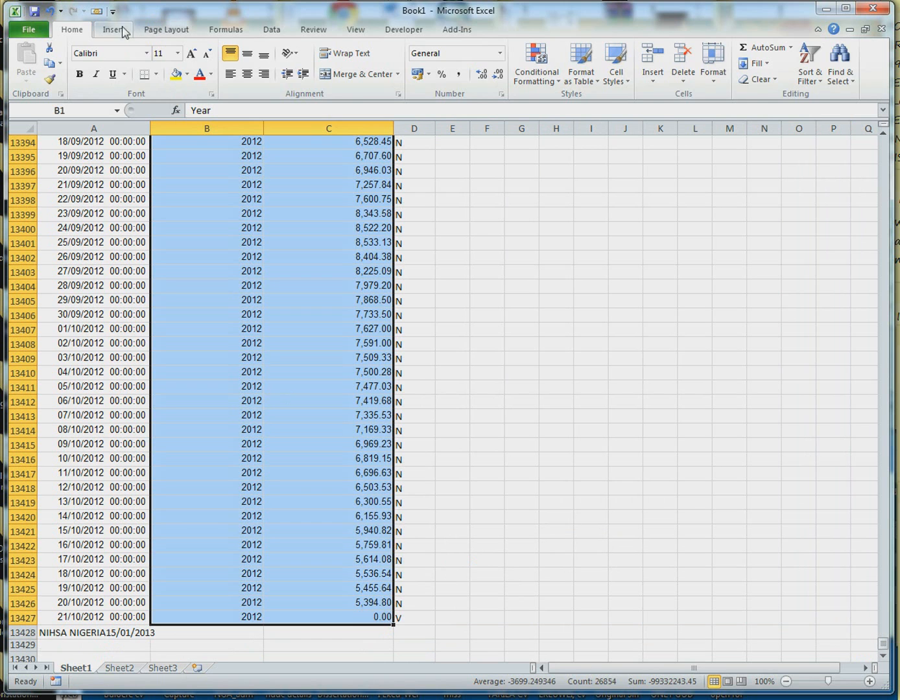
# Create a PivotTable from the selected data on a new worksheet.
pyautogui.click(113, 29)
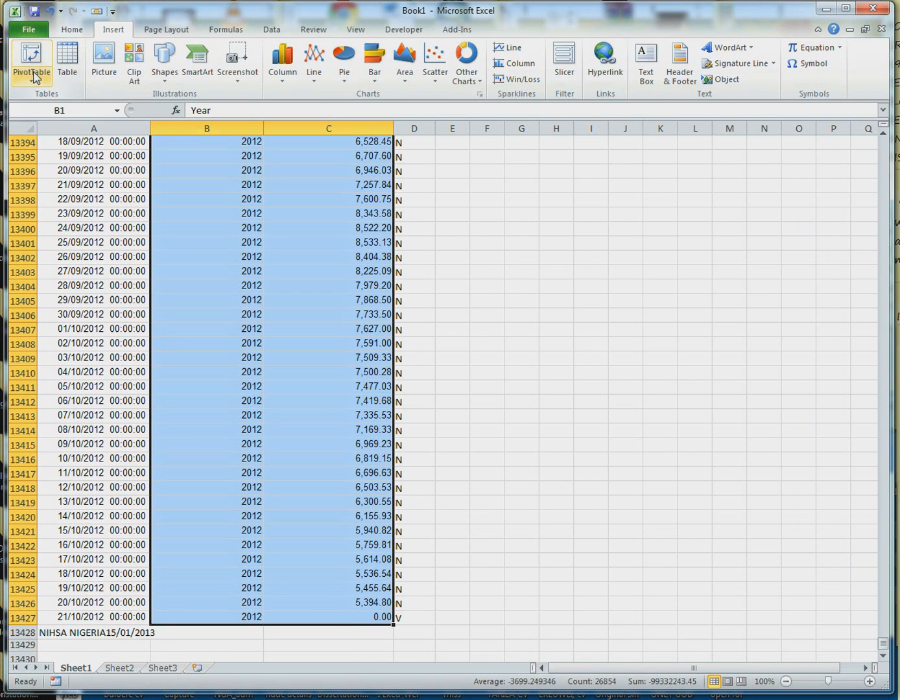
pyautogui.click(31, 62)
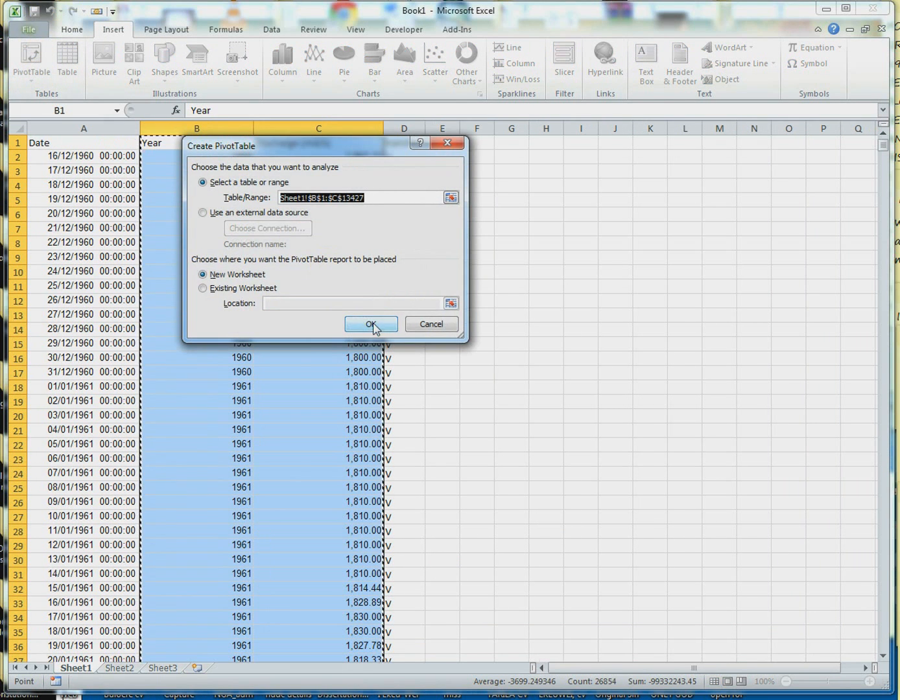
pyautogui.click(370, 324)
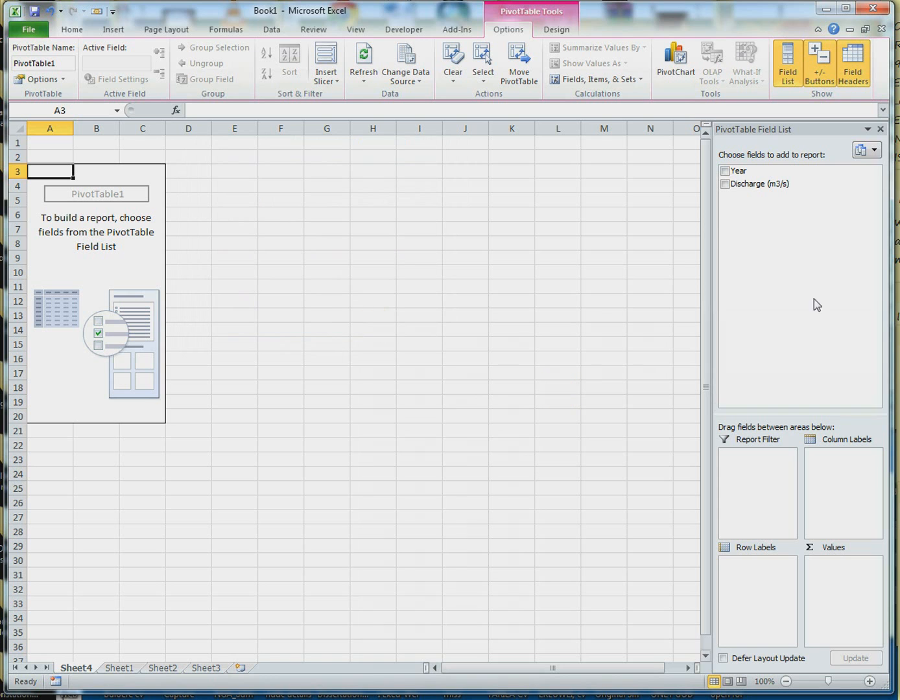
pyautogui.moveTo(798, 150)
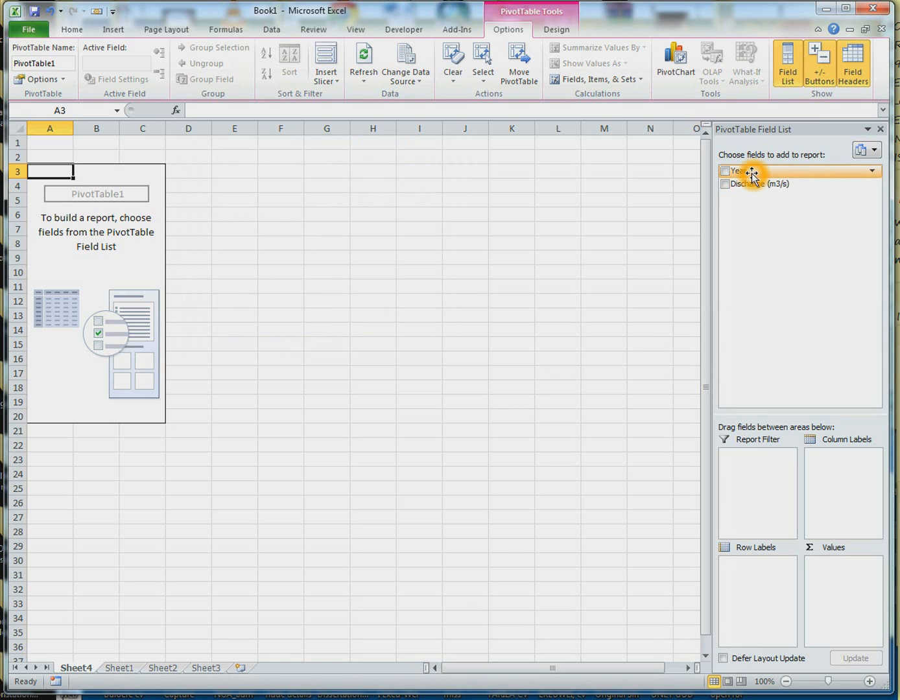
# Place Year in Row Labels and Discharge in Values for a yearly sum.
pyautogui.moveTo(736, 171); pyautogui.dragTo(754, 561)
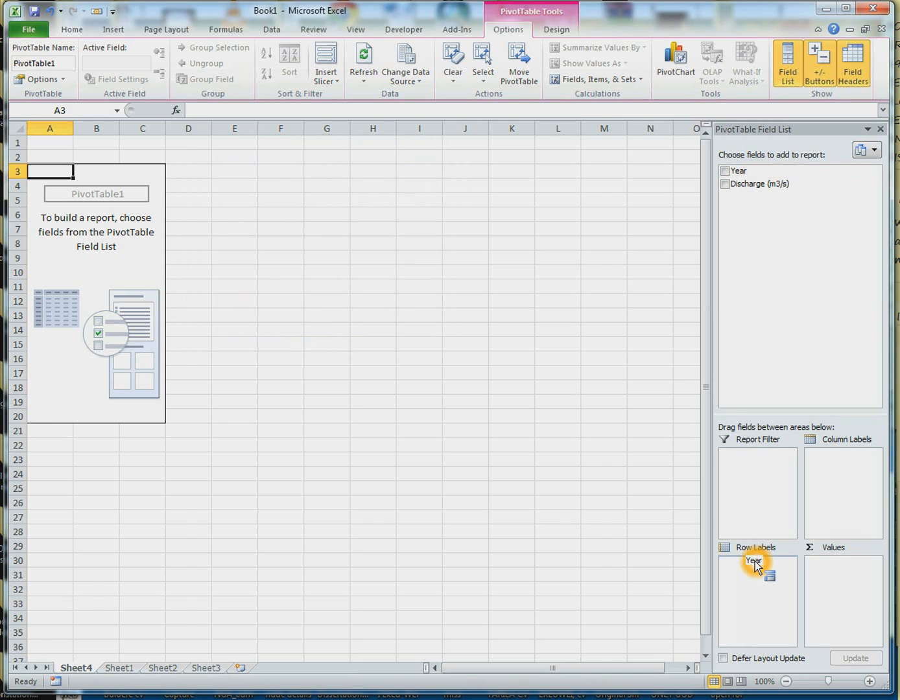
pyautogui.click(725, 171)
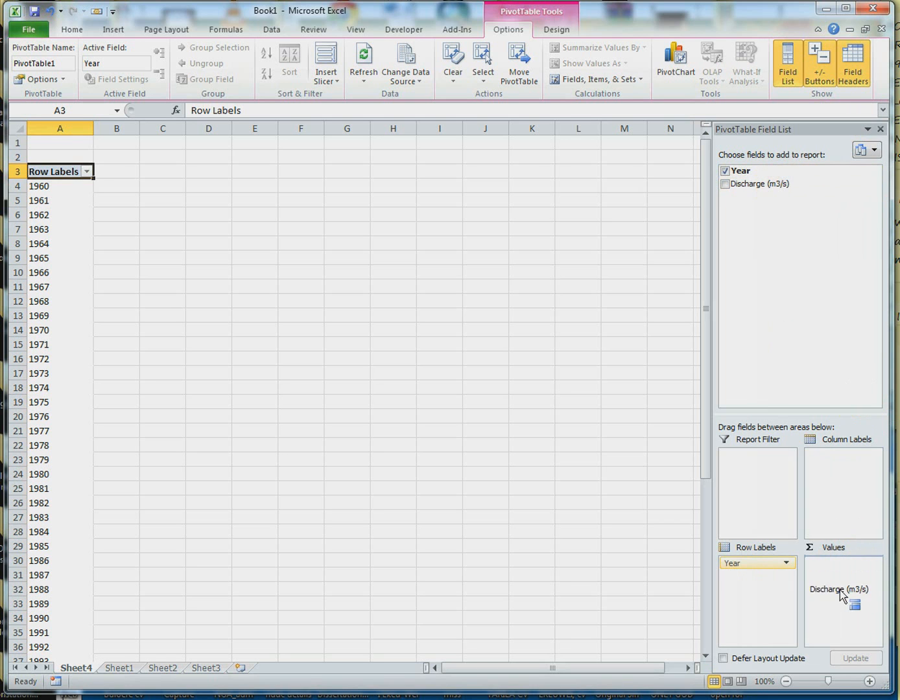
pyautogui.click(725, 184)
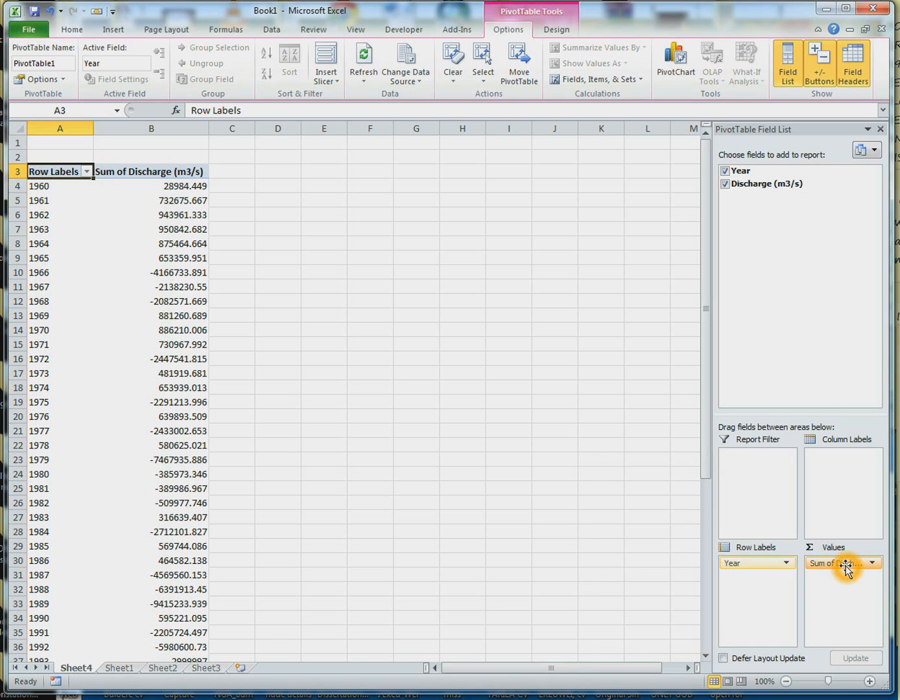
# Change the Discharge value field to summarise by Max.
pyautogui.click(873, 562)
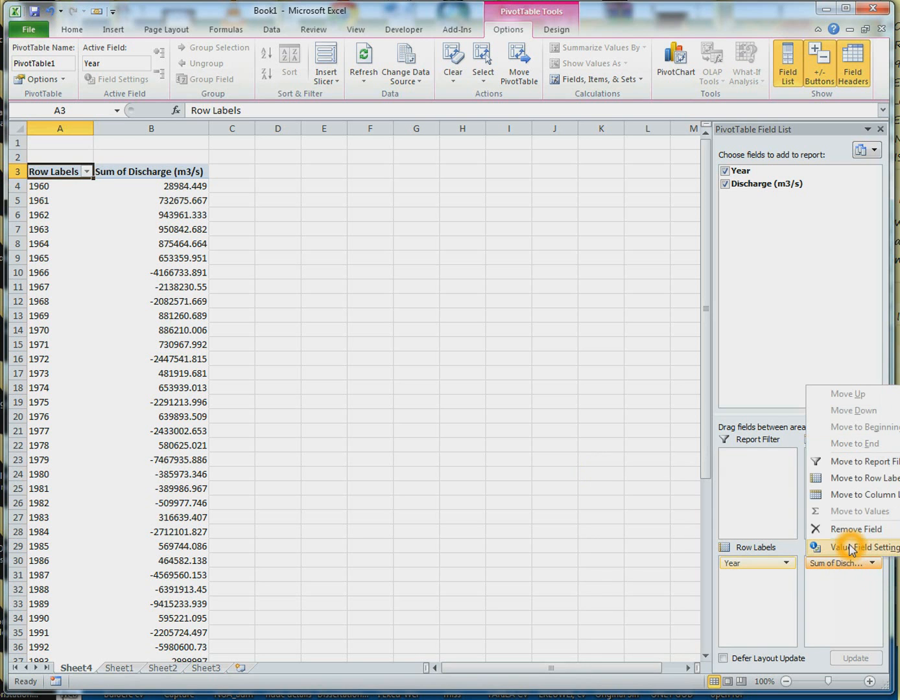
pyautogui.click(856, 547)
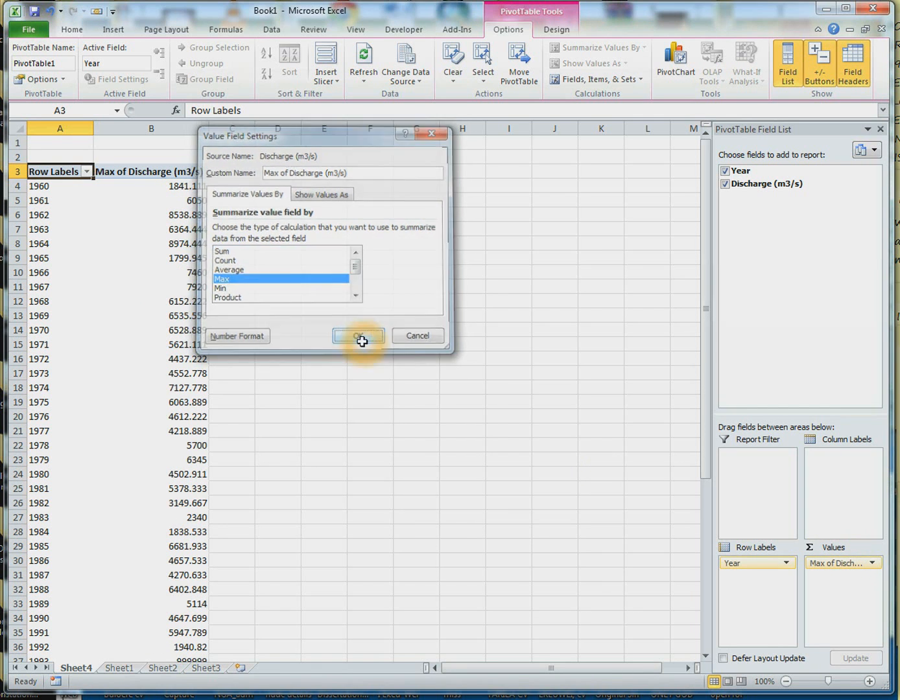
pyautogui.click(357, 336)
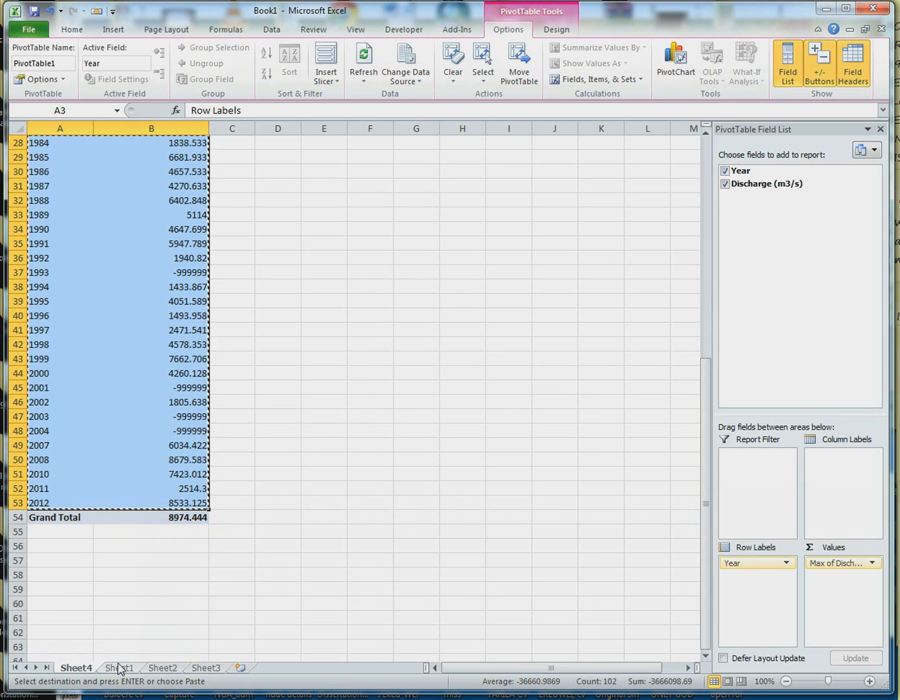
# Paste the yearly maxima into Sheet2 and relabel A1 as Year.
pyautogui.click(161, 668)
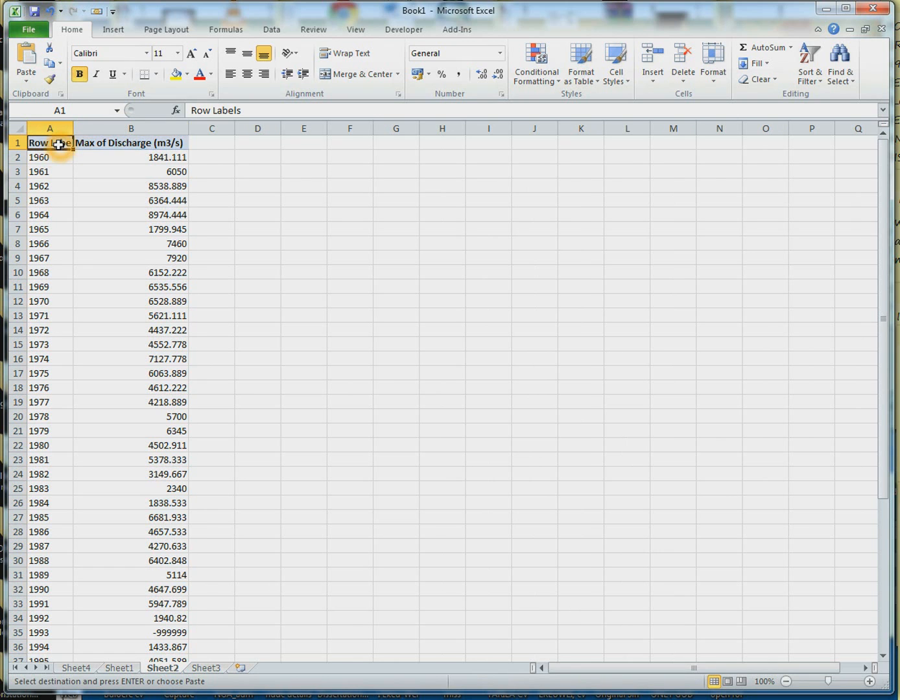
pyautogui.write('Year')
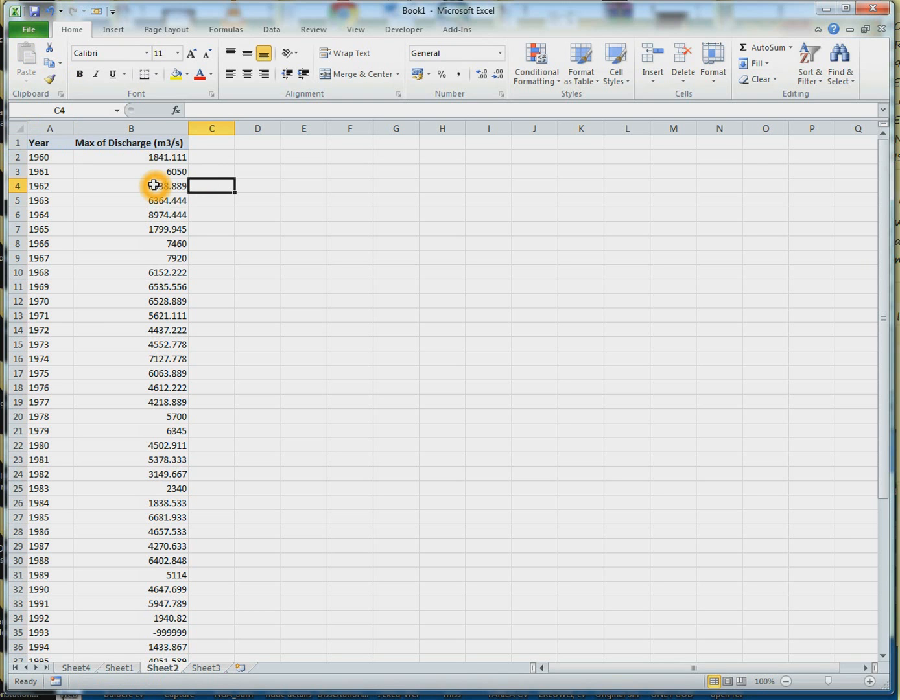
pyautogui.scroll(-3)
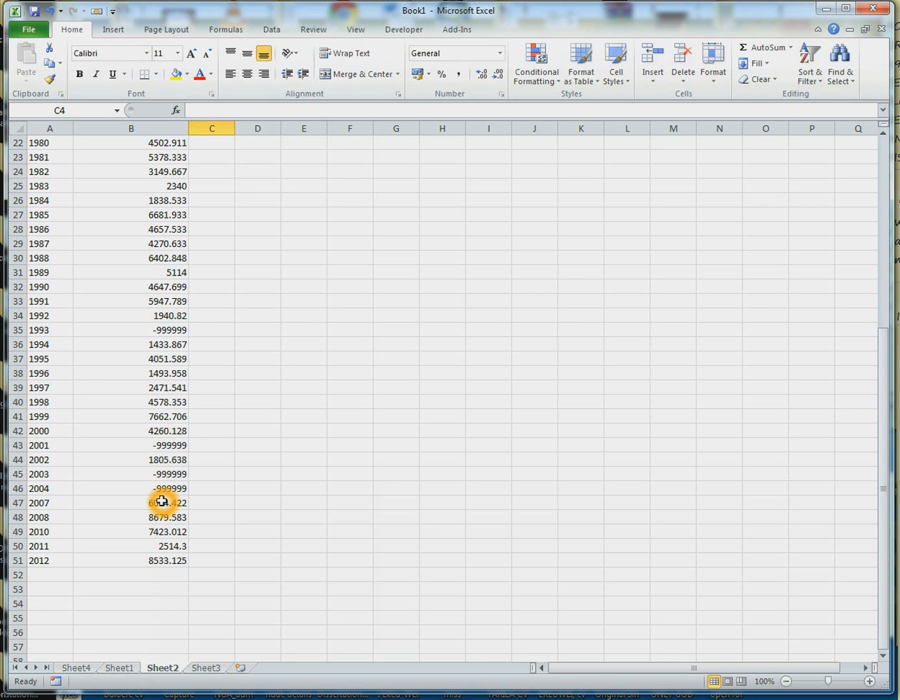
pyautogui.moveTo(168, 499)
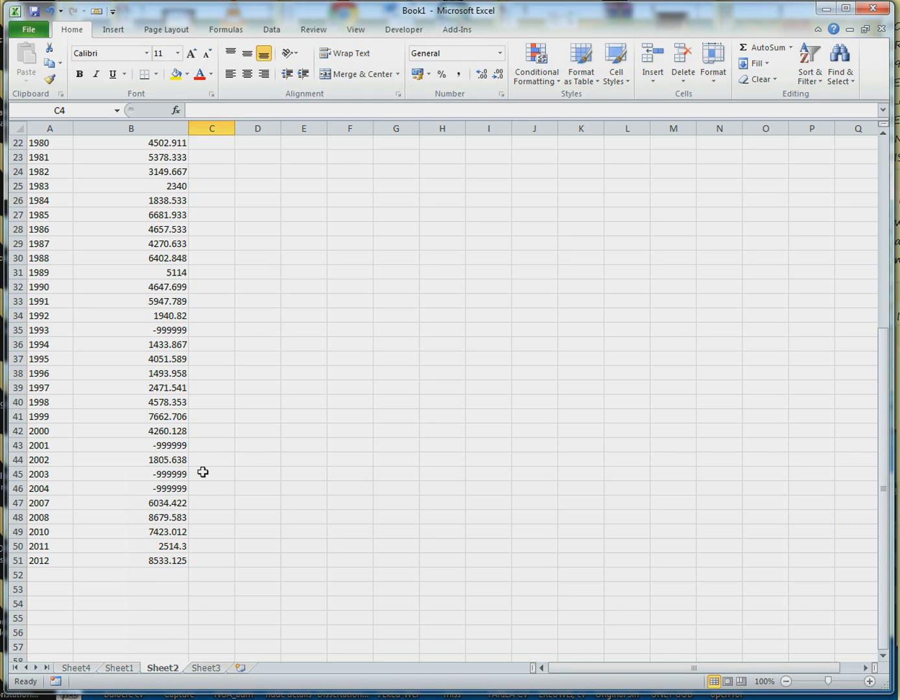
pyautogui.moveTo(185, 505)
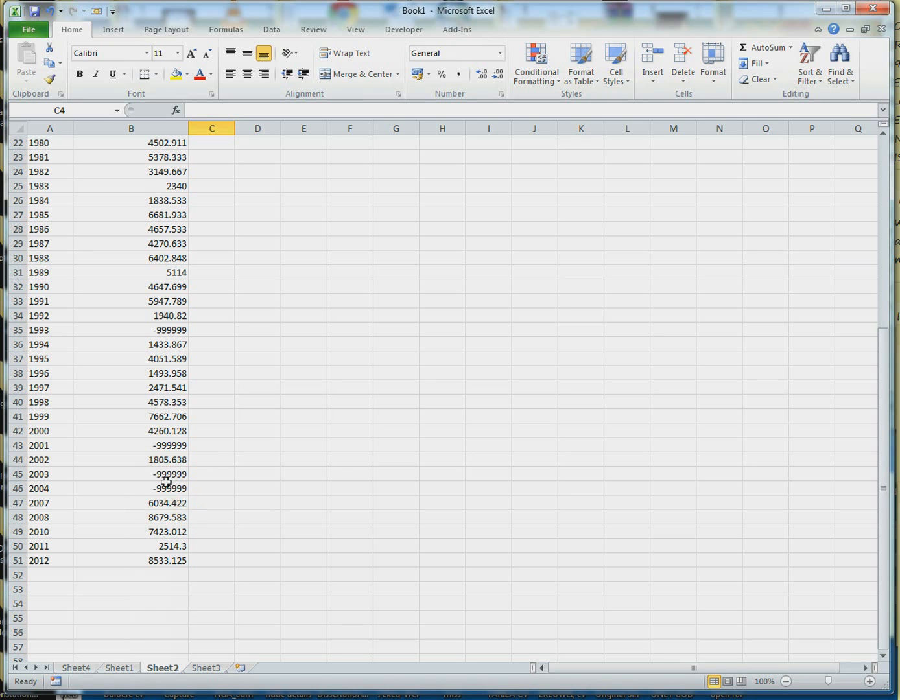
pyautogui.moveTo(187, 471)
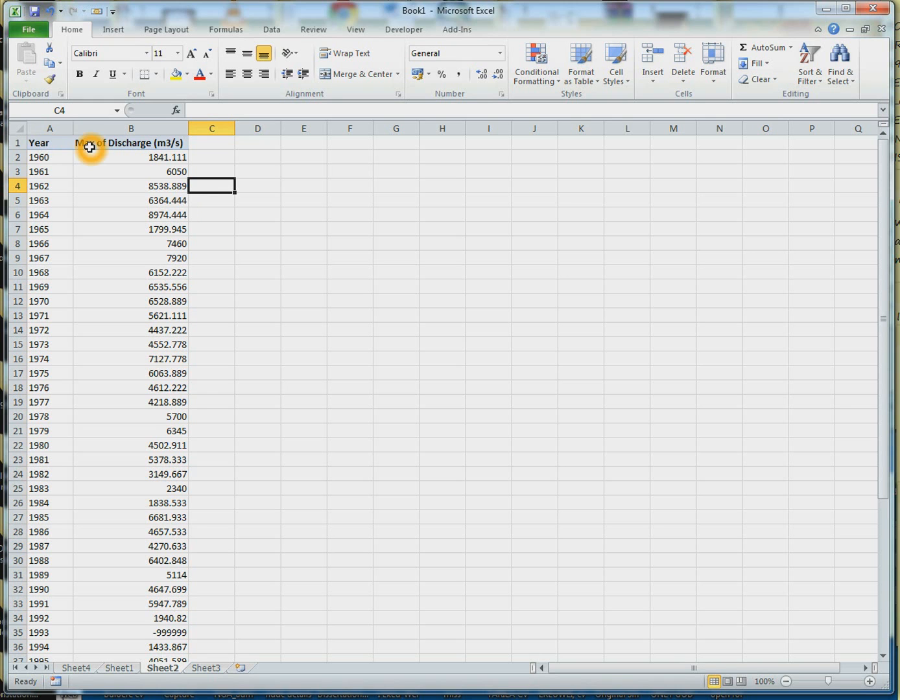
pyautogui.moveTo(104, 182)
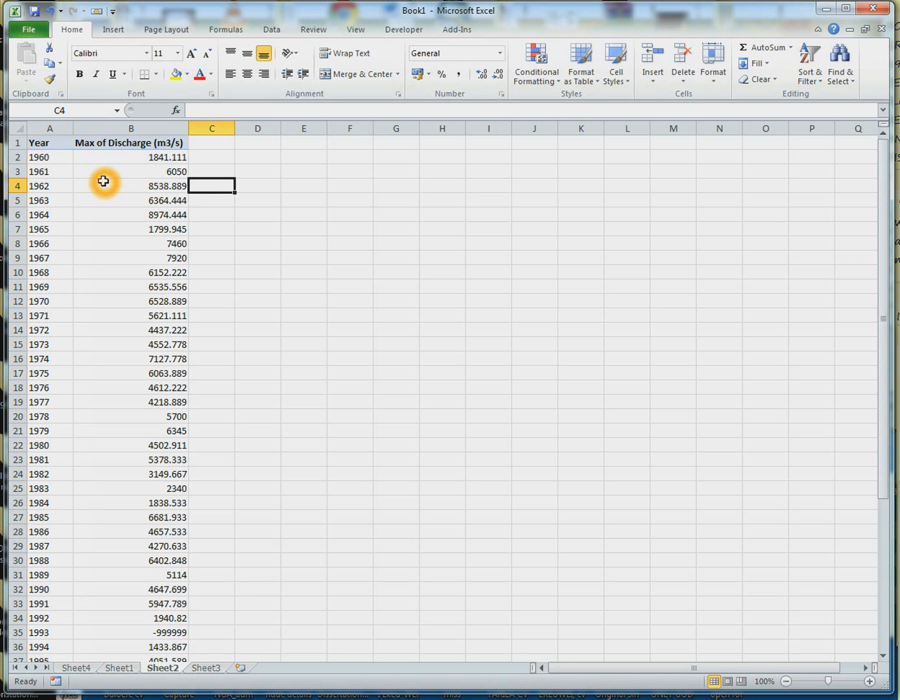
pyautogui.moveTo(674, 498)
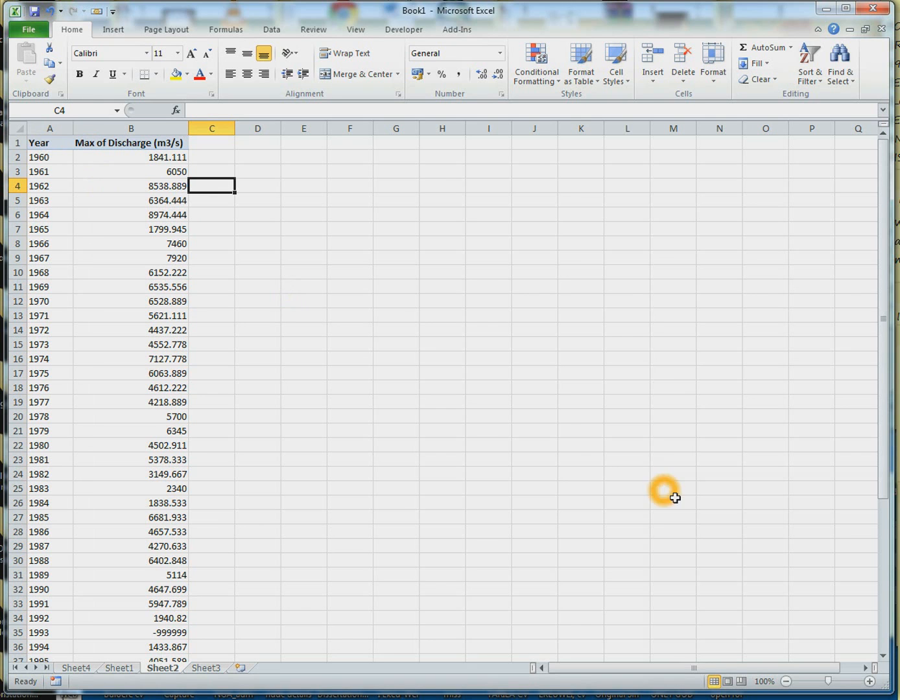